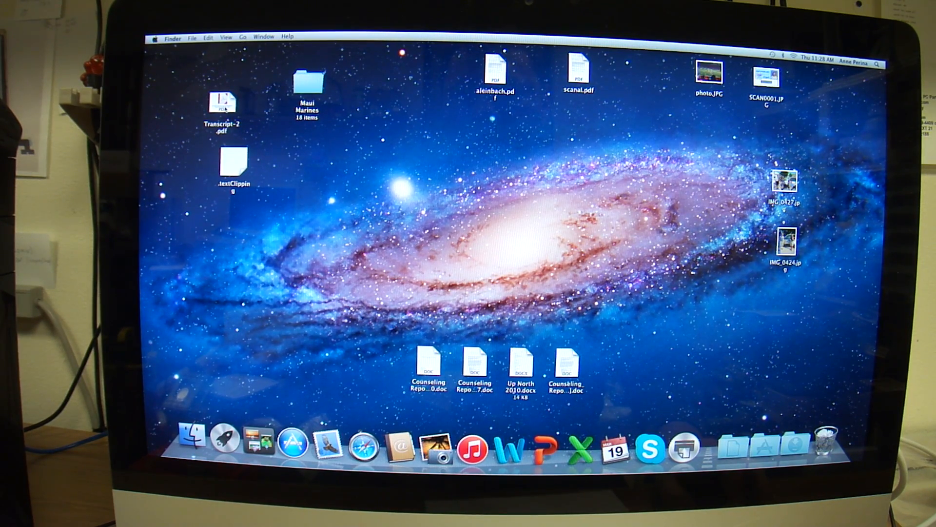
{"action": "mouse_move", "coordinate": [349, 370]}
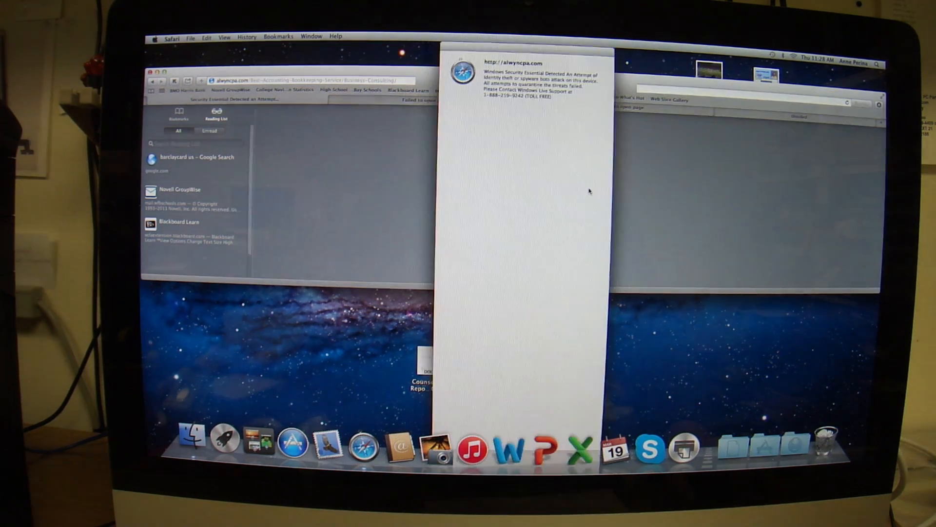
{"action": "mouse_move", "coordinate": [580, 160]}
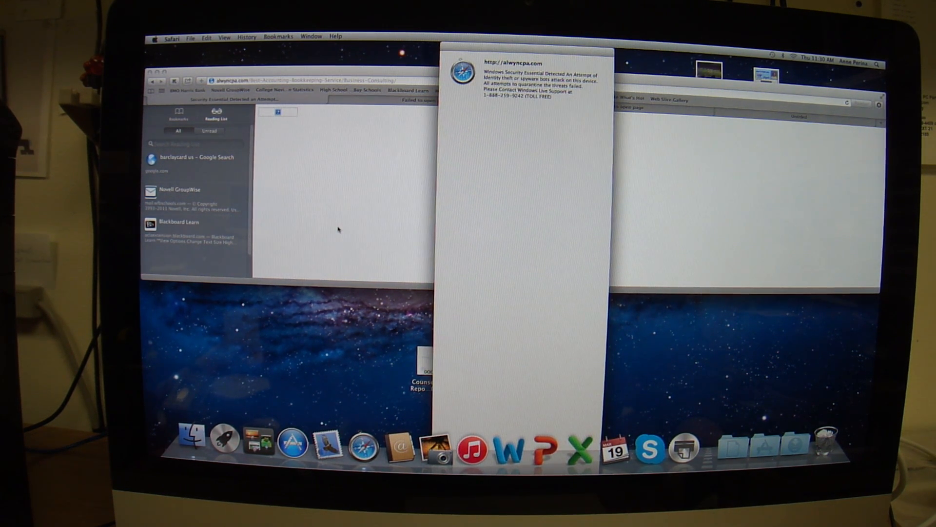
{"action": "mouse_move", "coordinate": [466, 227]}
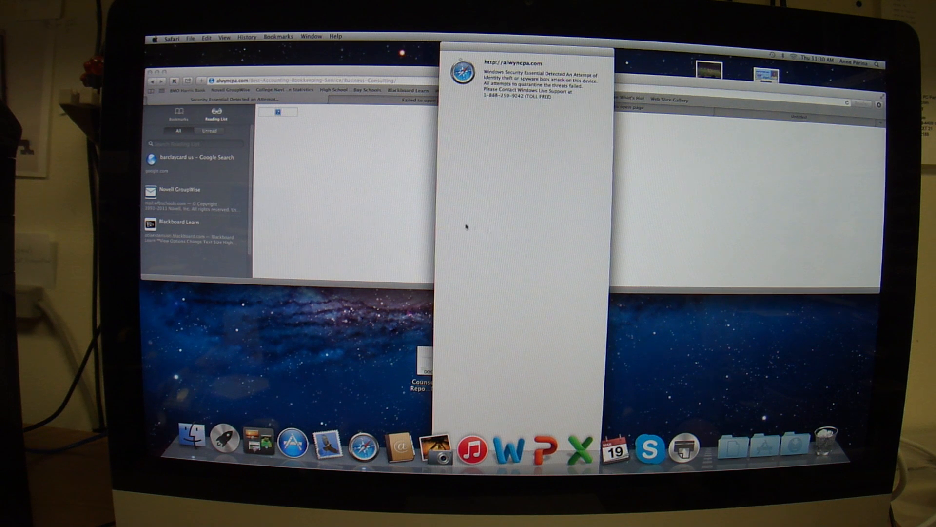
{"action": "mouse_move", "coordinate": [290, 208]}
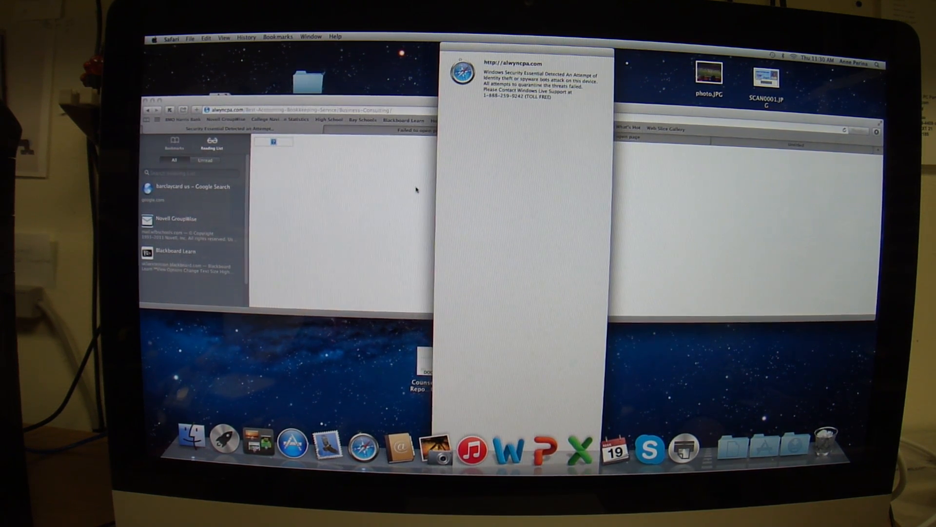
{"action": "mouse_move", "coordinate": [692, 198]}
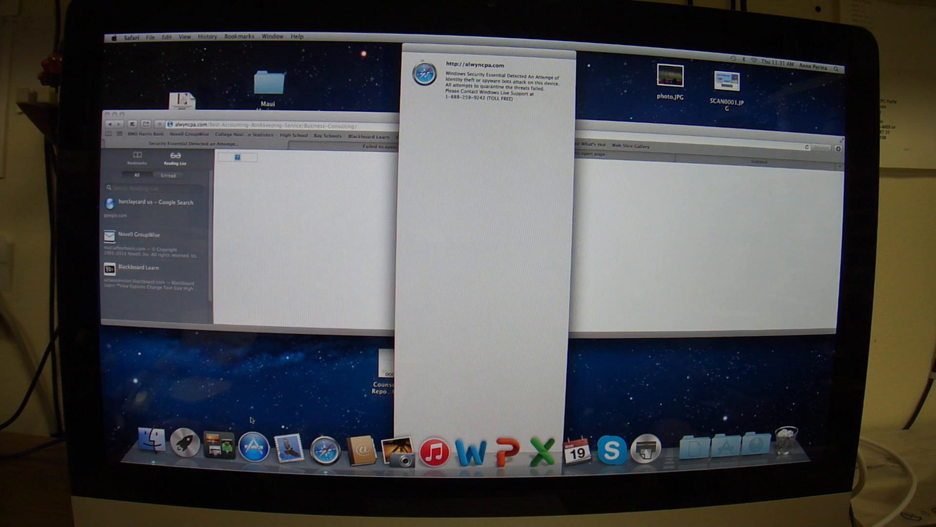
{"action": "right_click", "coordinate": [323, 450]}
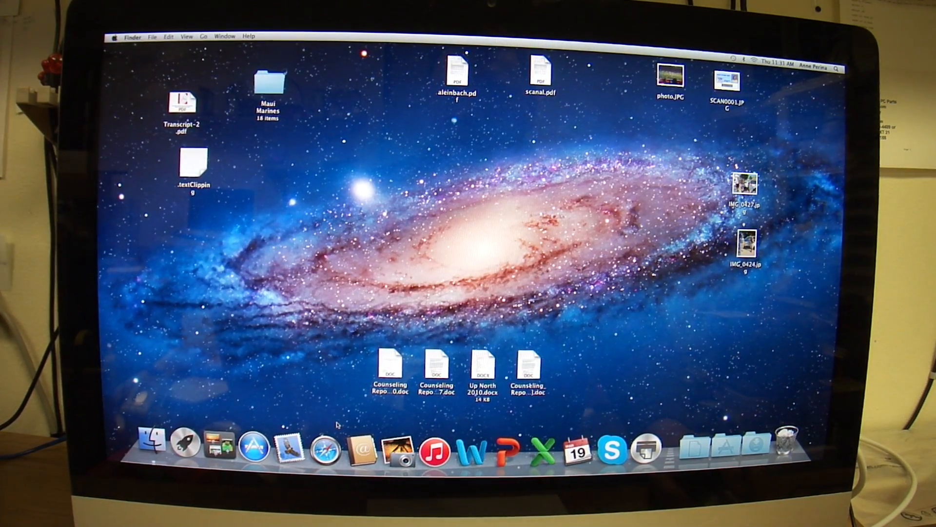
{"action": "mouse_move", "coordinate": [324, 448]}
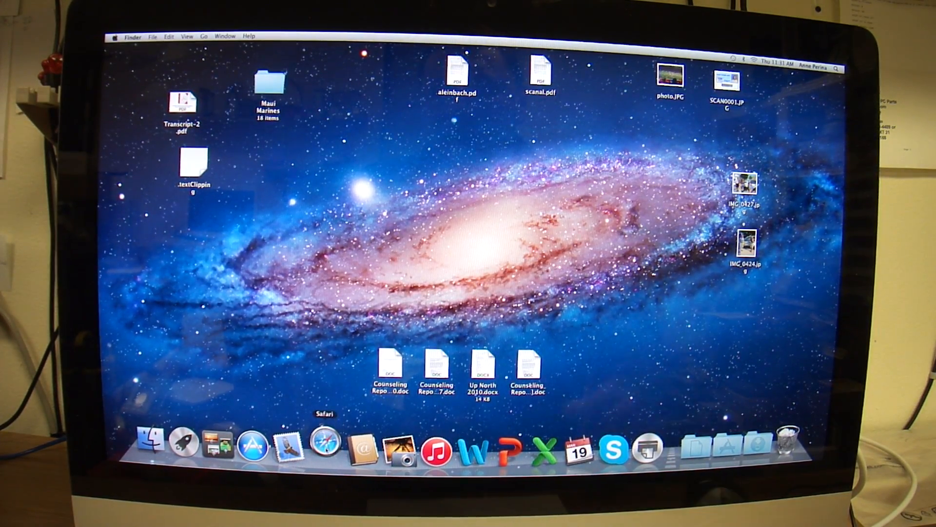
{"action": "left_click", "coordinate": [323, 447]}
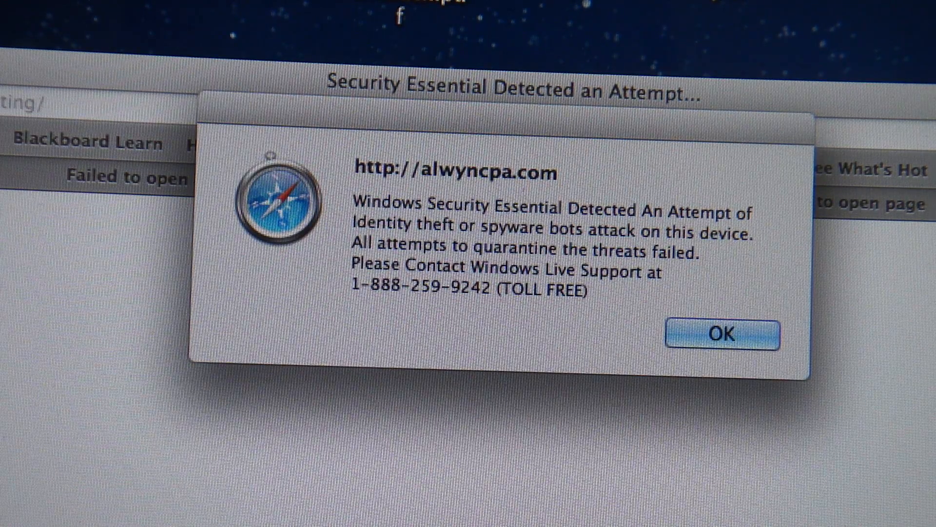
{"action": "left_click", "coordinate": [721, 333]}
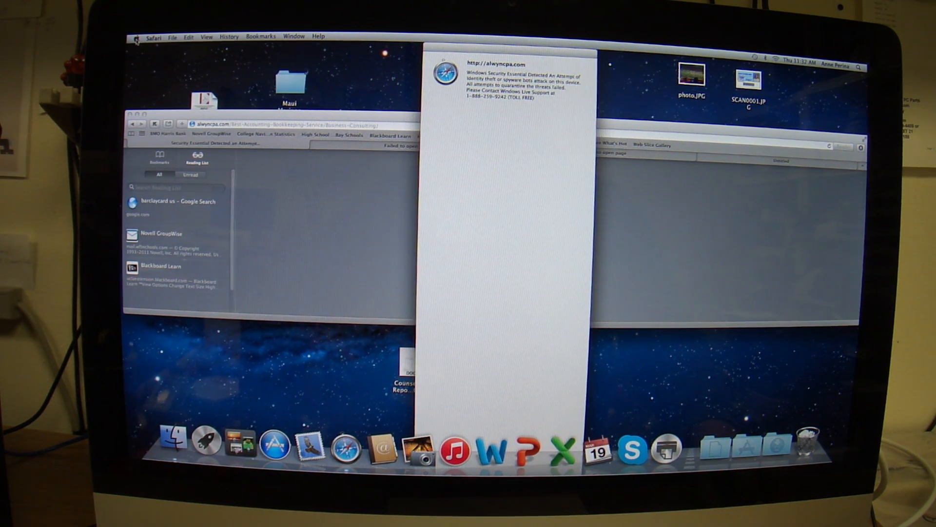
{"action": "left_click", "coordinate": [136, 37]}
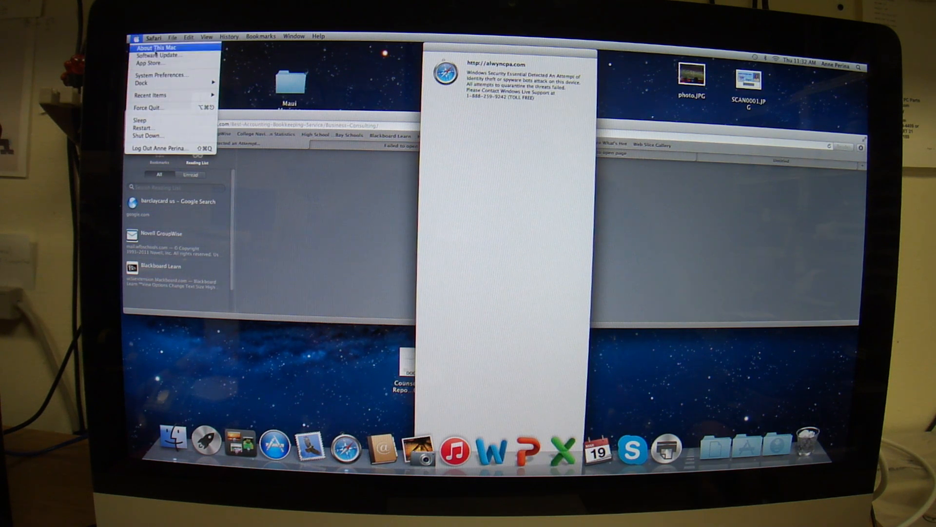
{"action": "left_click", "coordinate": [156, 48]}
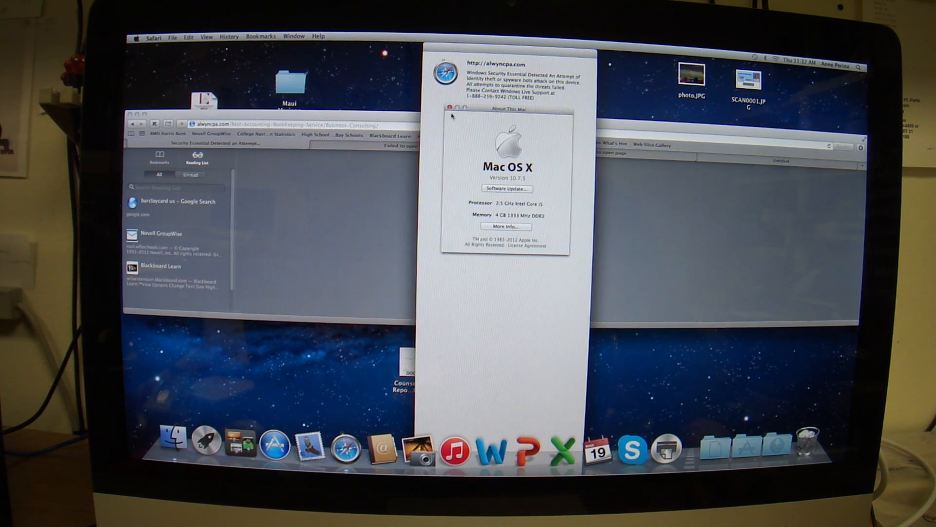
{"action": "left_click", "coordinate": [448, 107]}
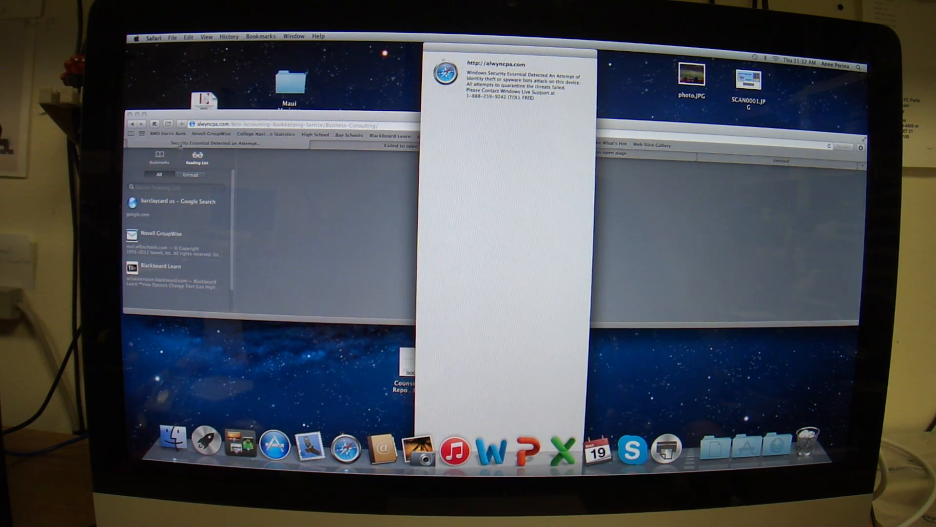
Quit and relaunch Safari from the Dock, then find Reset Safari greyed out in the Safari menu
{"action": "right_click", "coordinate": [341, 447]}
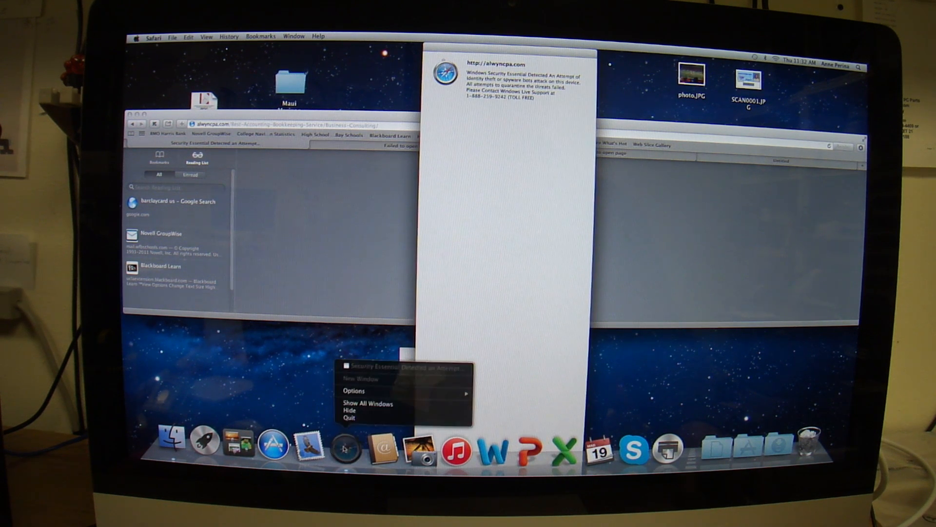
{"action": "mouse_move", "coordinate": [348, 417]}
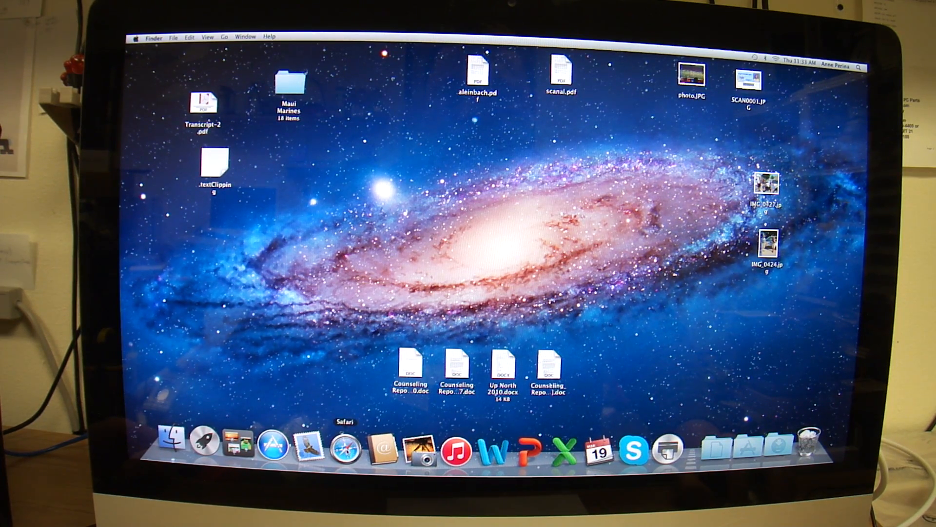
{"action": "left_click", "coordinate": [348, 447]}
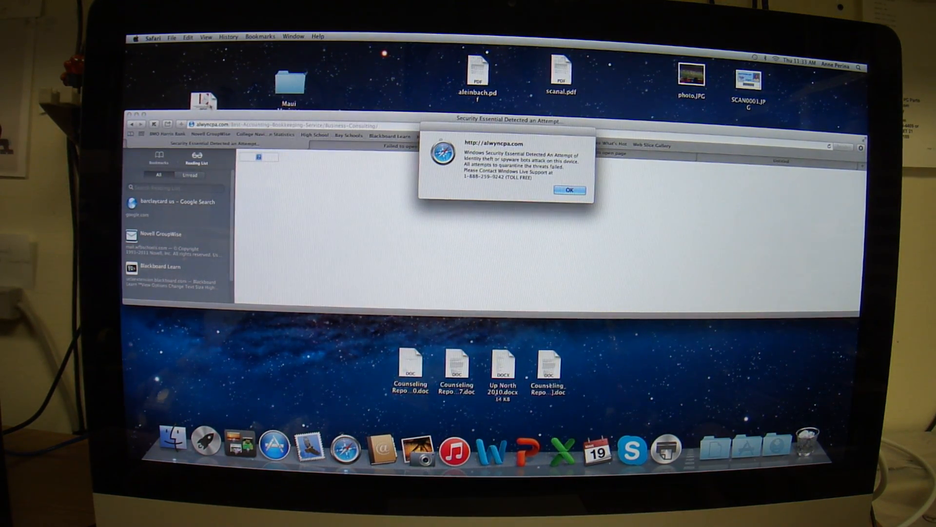
{"action": "left_click", "coordinate": [153, 36]}
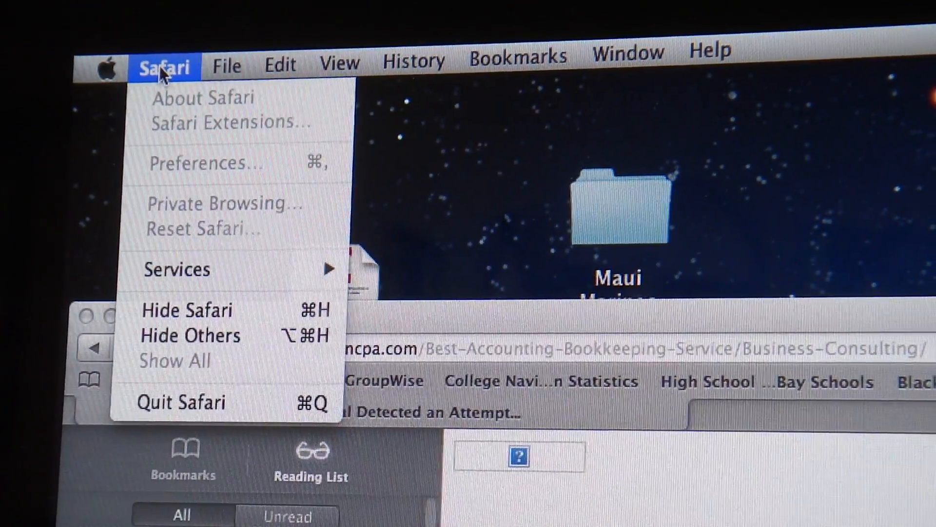
Check the Bookmarks and Window menus and bring the 'Security Essential Detected an Attempt' window forward
{"action": "left_click", "coordinate": [489, 58]}
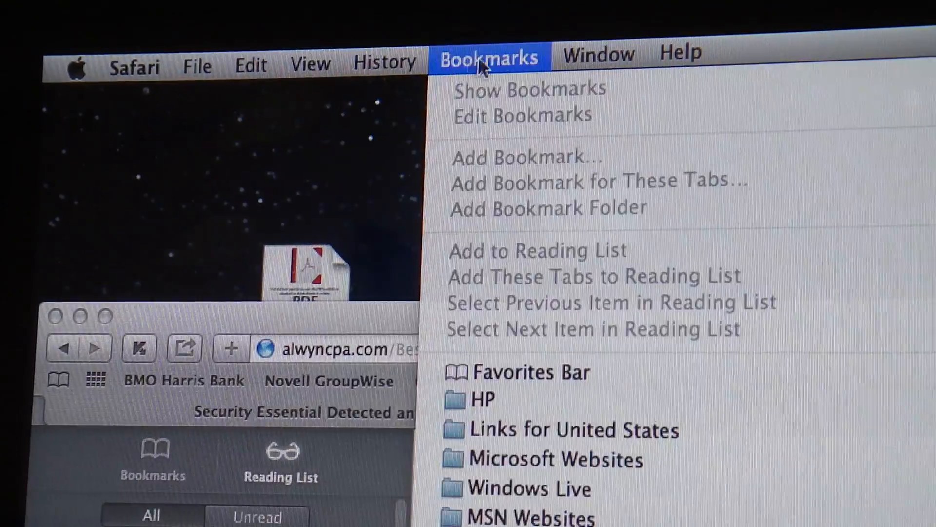
{"action": "left_click", "coordinate": [598, 55]}
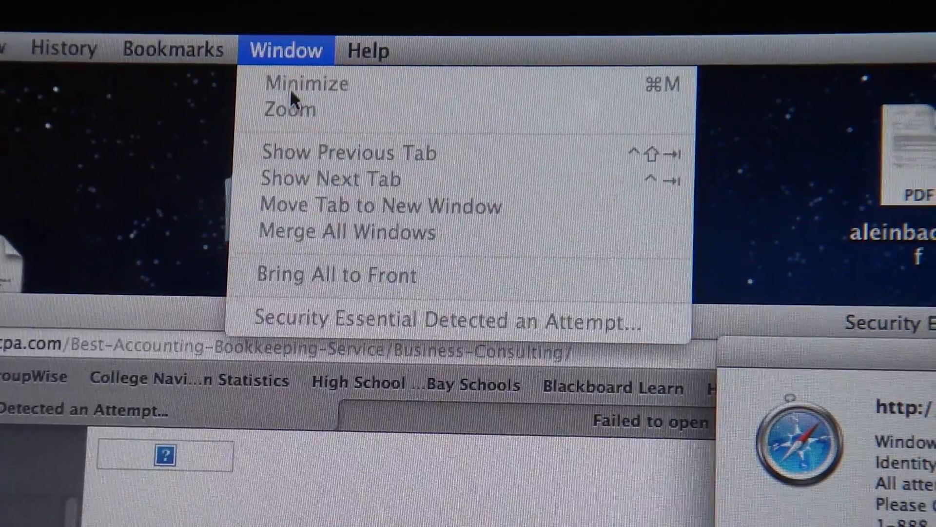
{"action": "mouse_move", "coordinate": [314, 291]}
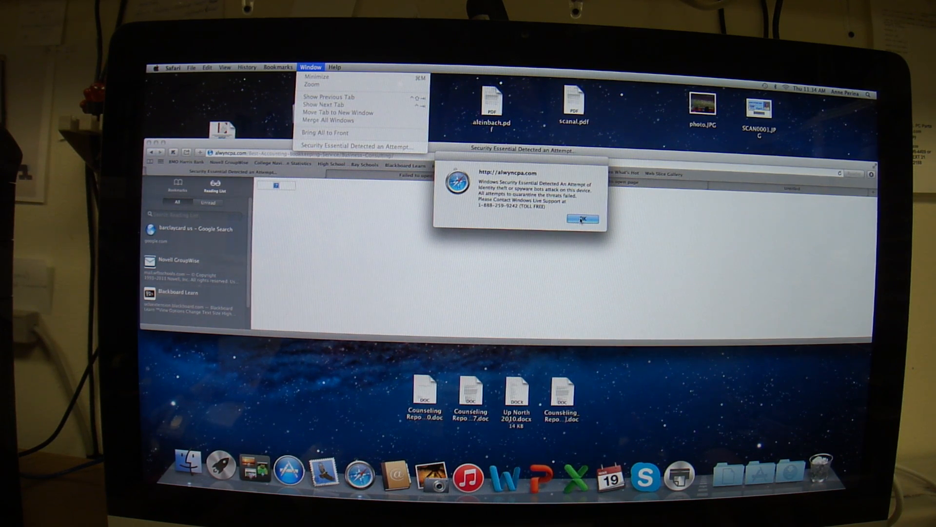
{"action": "left_click", "coordinate": [582, 218]}
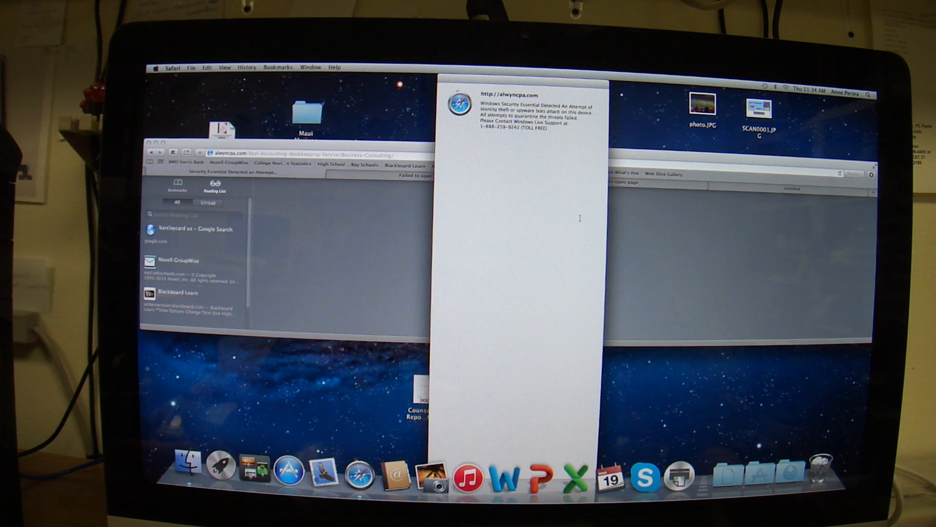
{"action": "left_click", "coordinate": [278, 67]}
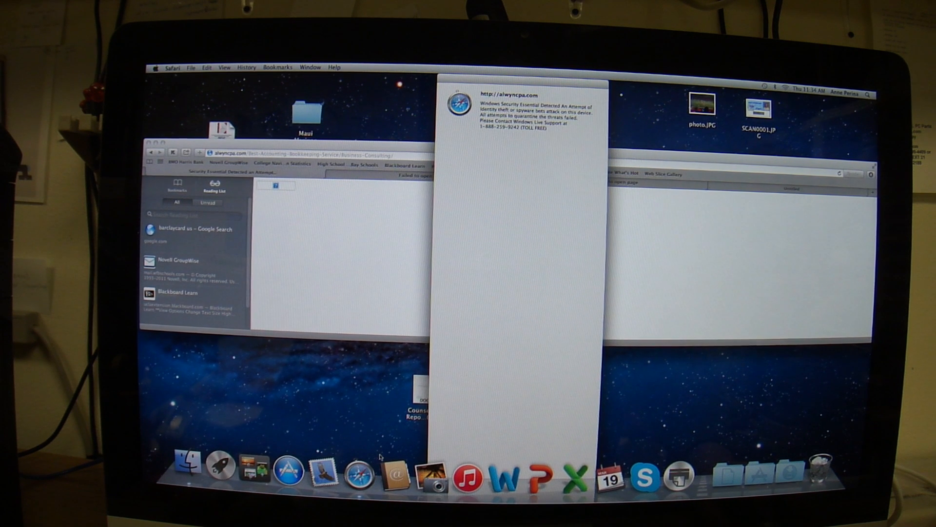
{"action": "right_click", "coordinate": [355, 472]}
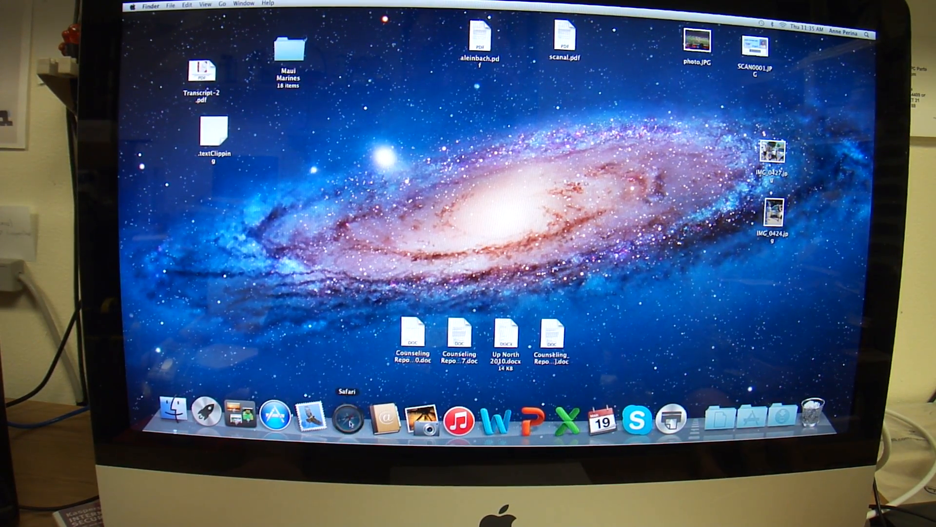
Focus the address bar of the freshly relaunched, alert-free Safari window
{"action": "left_click", "coordinate": [347, 412]}
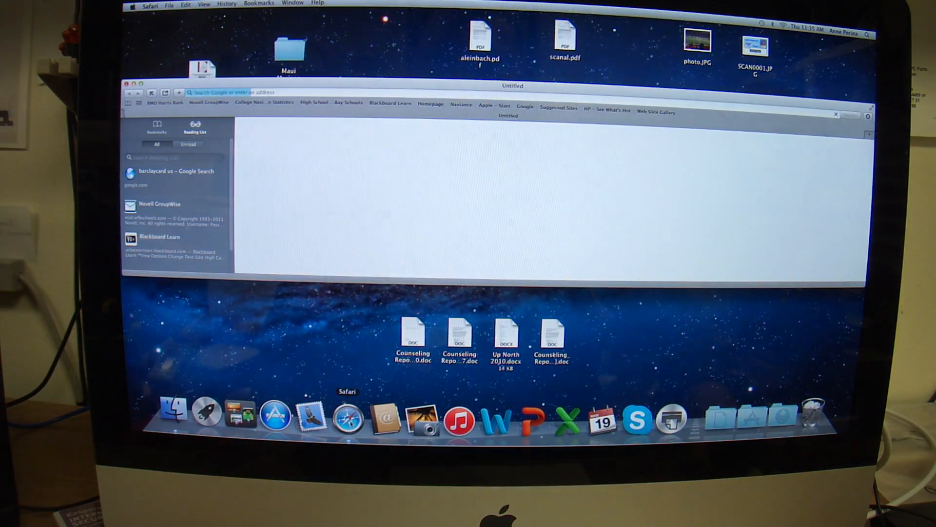
{"action": "type", "text": "www.google.com"}
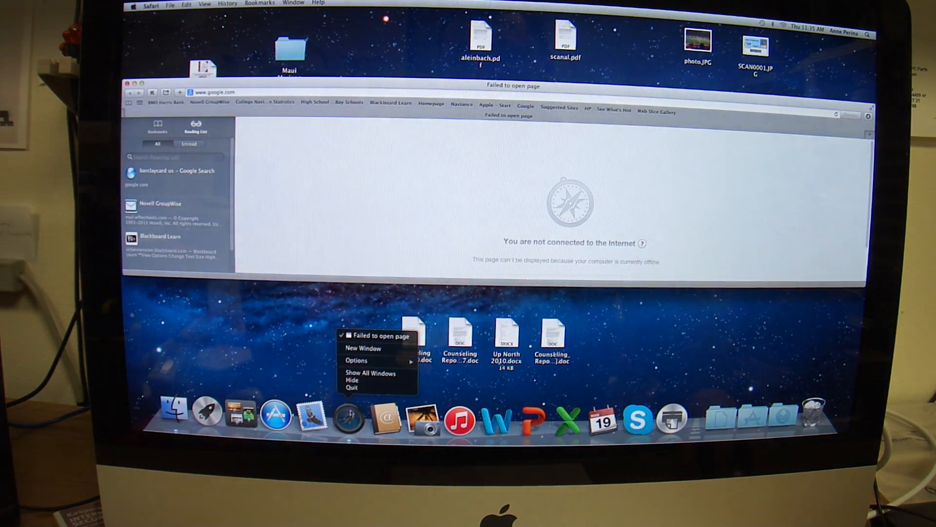
{"action": "left_click", "coordinate": [352, 387]}
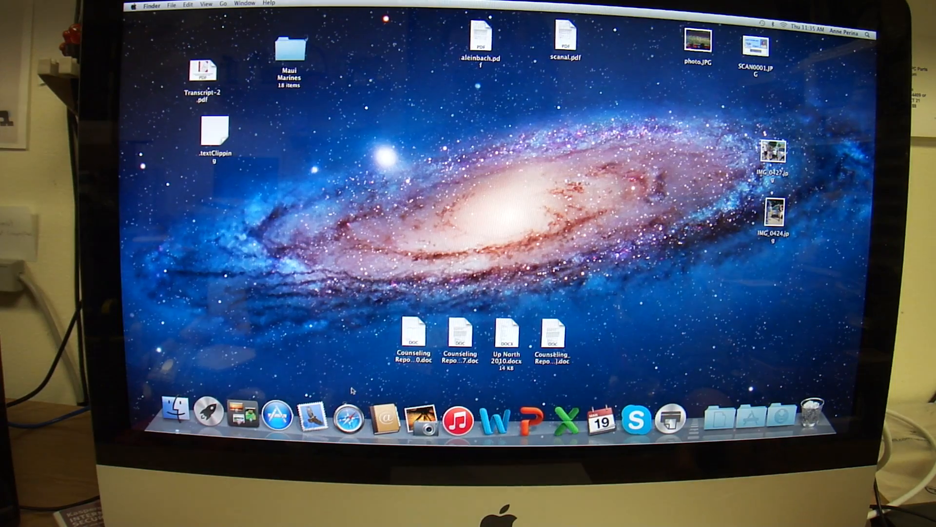
{"action": "mouse_move", "coordinate": [346, 414]}
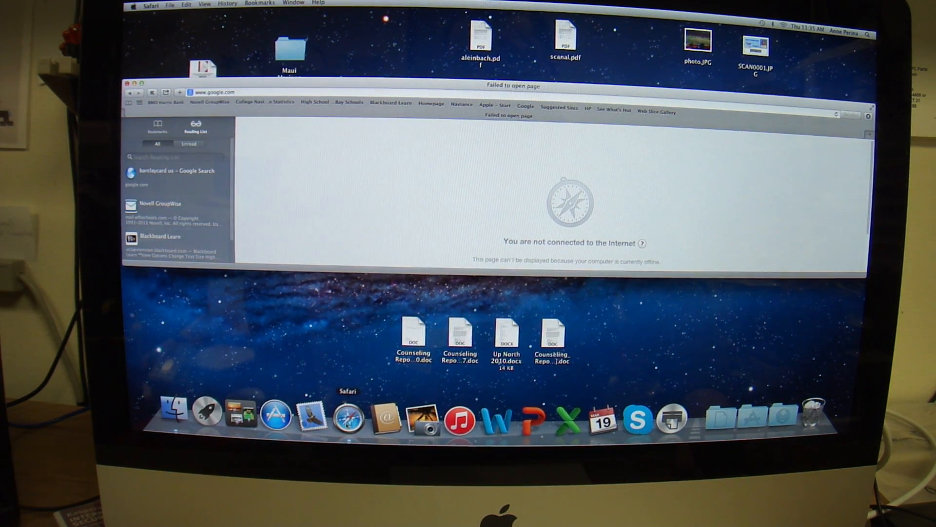
{"action": "mouse_move", "coordinate": [418, 277]}
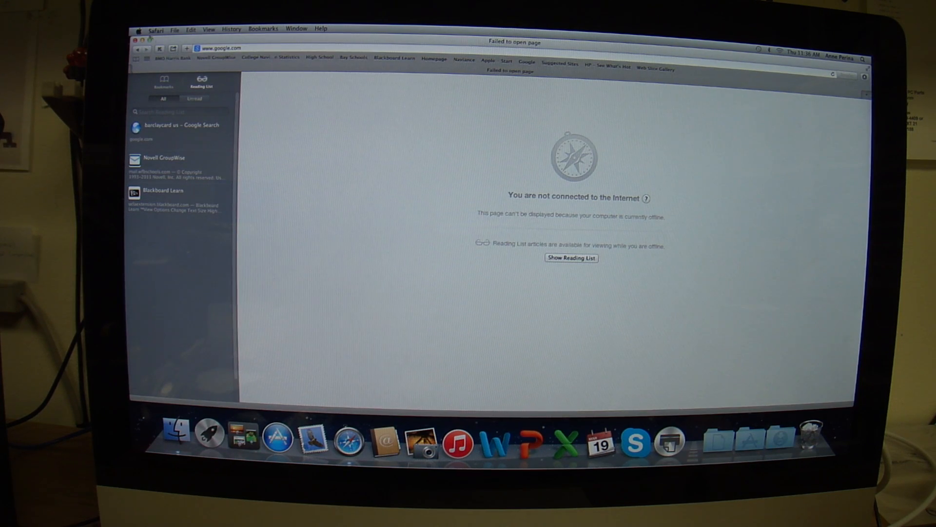
Bring up Safari's General preferences showing google.com as the homepage
{"action": "left_click", "coordinate": [157, 29]}
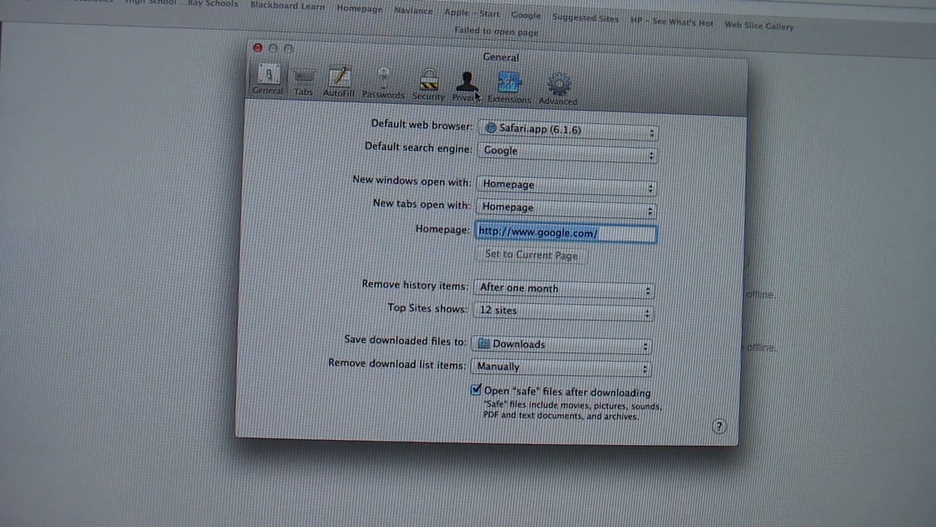
{"action": "left_click", "coordinate": [558, 81]}
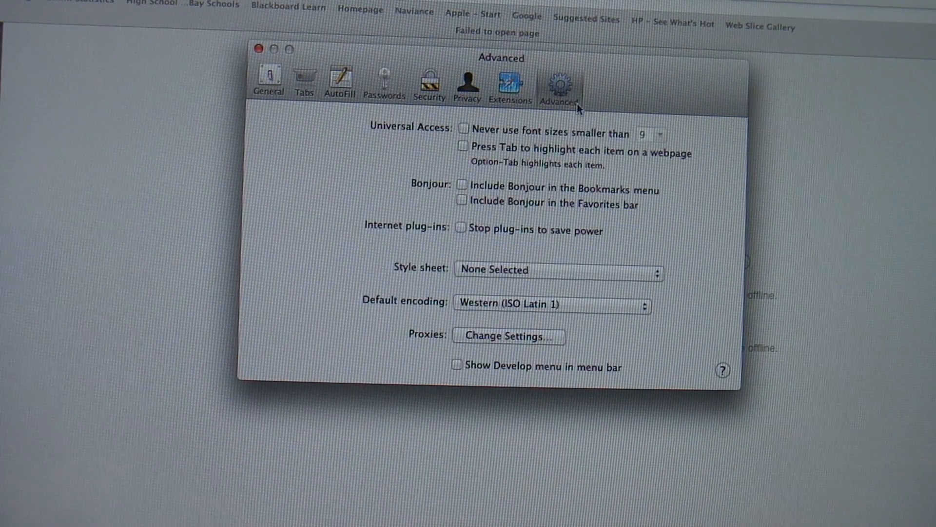
{"action": "left_click", "coordinate": [509, 80]}
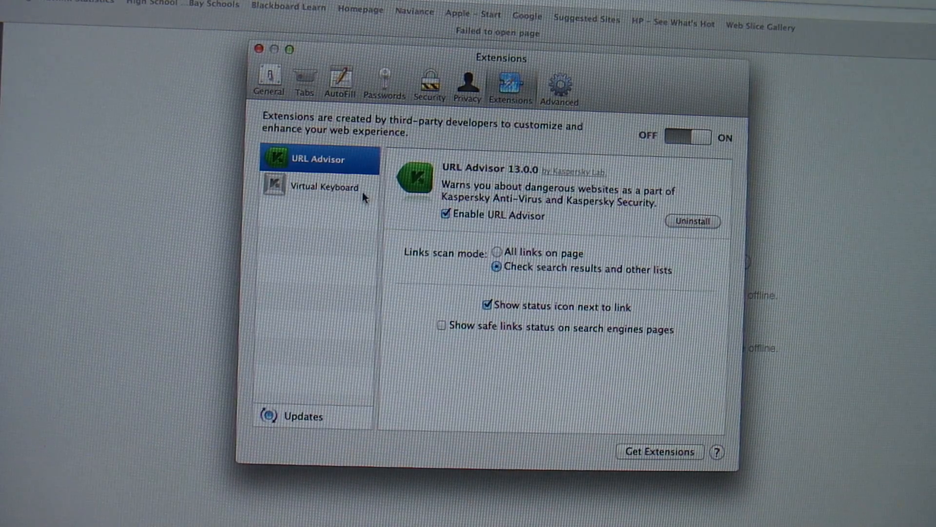
{"action": "mouse_move", "coordinate": [424, 218]}
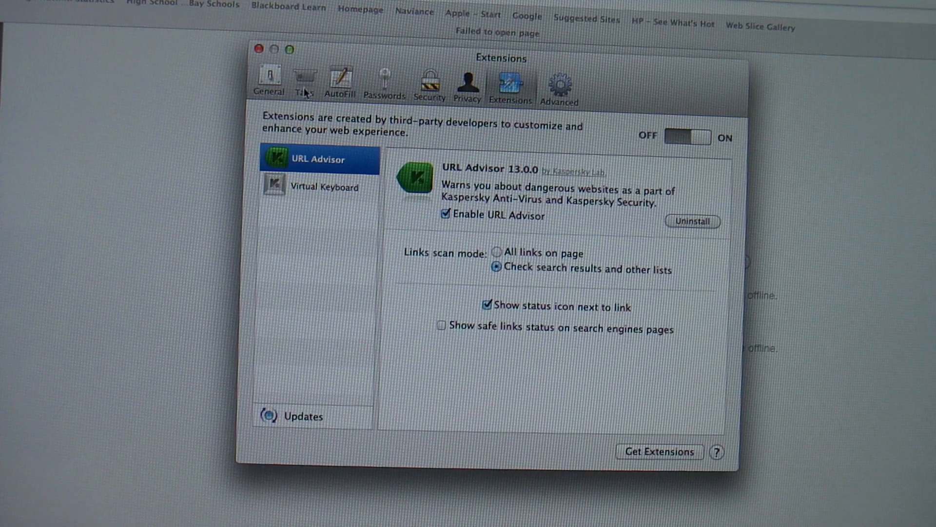
{"action": "left_click", "coordinate": [268, 81]}
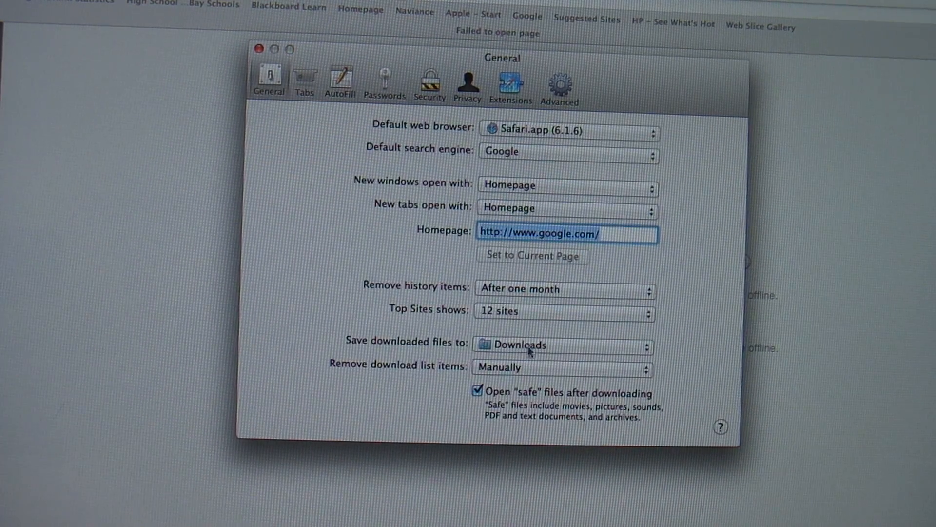
{"action": "mouse_move", "coordinate": [517, 400]}
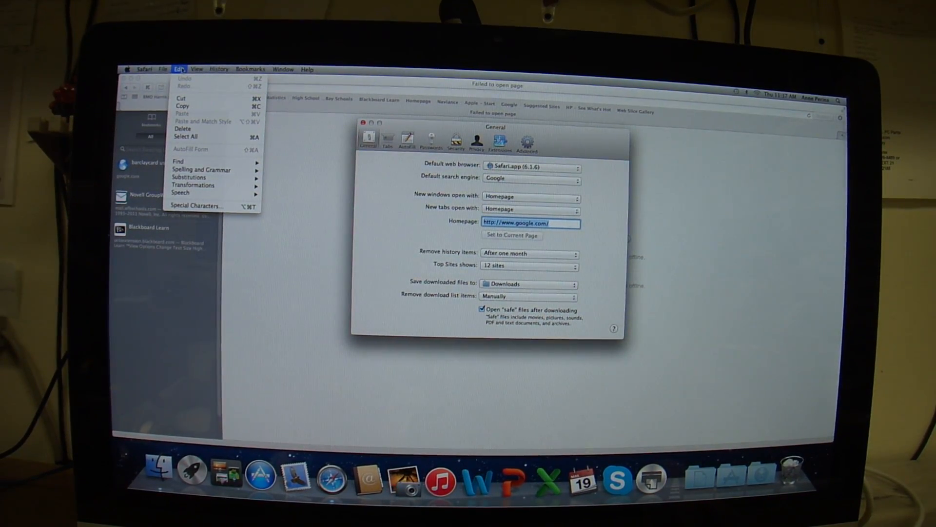
Glance through the Safari and Edit menus without choosing anything
{"action": "left_click", "coordinate": [144, 70]}
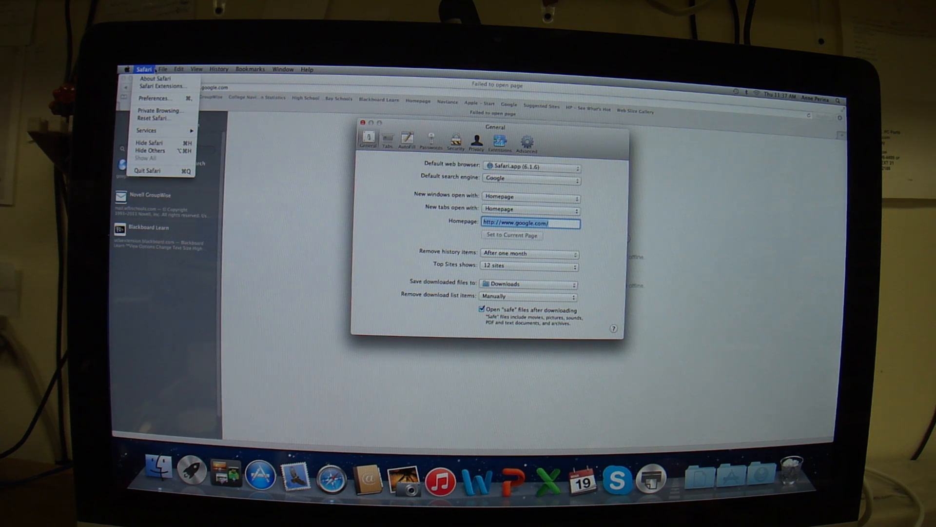
{"action": "left_click", "coordinate": [179, 69]}
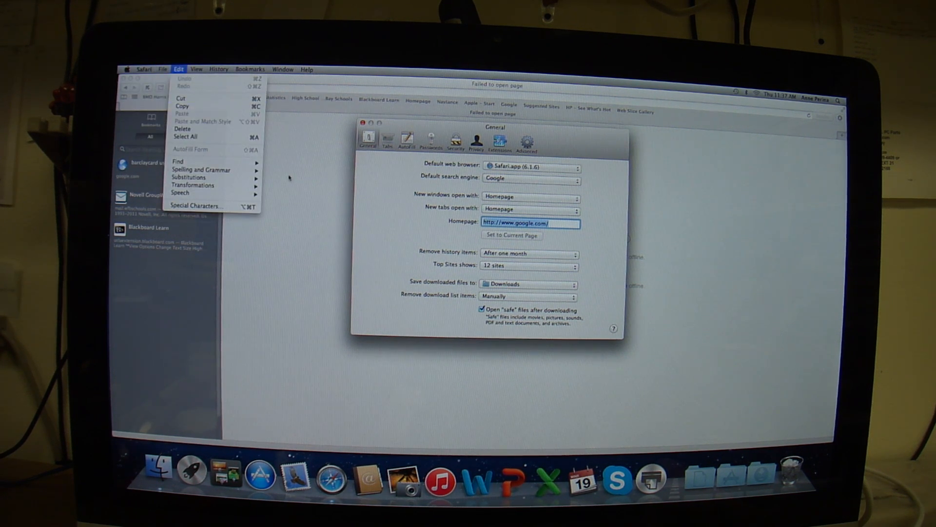
{"action": "left_click", "coordinate": [178, 70]}
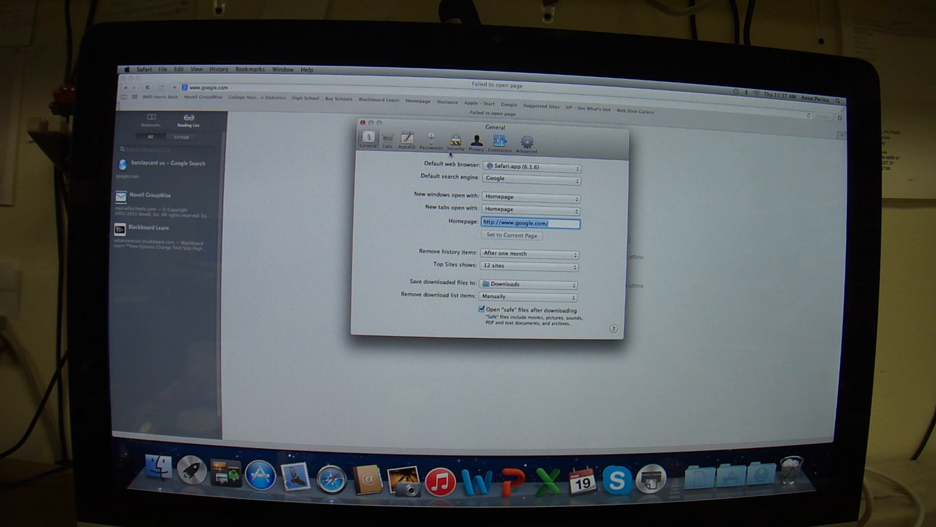
Review the Security, Passwords, AutoFill, Tabs, Privacy and Advanced preference panes
{"action": "left_click", "coordinate": [455, 140]}
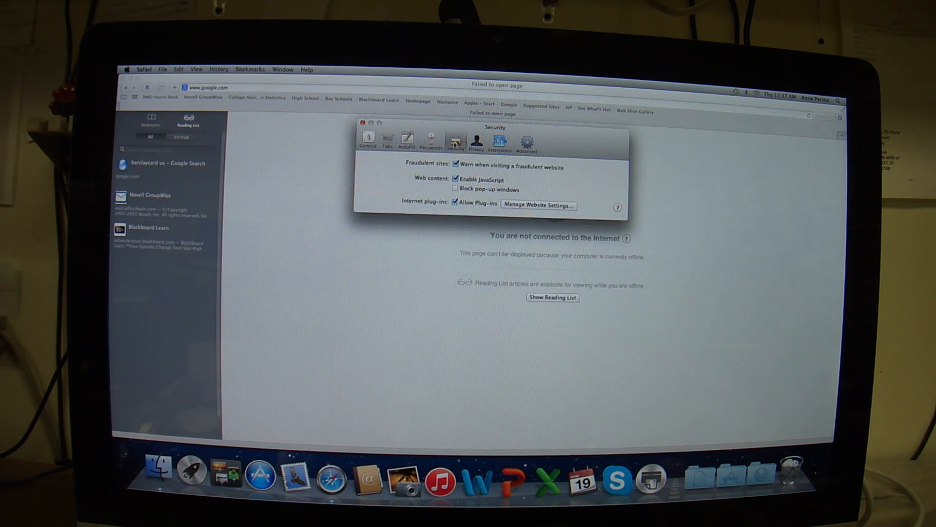
{"action": "left_click", "coordinate": [407, 141]}
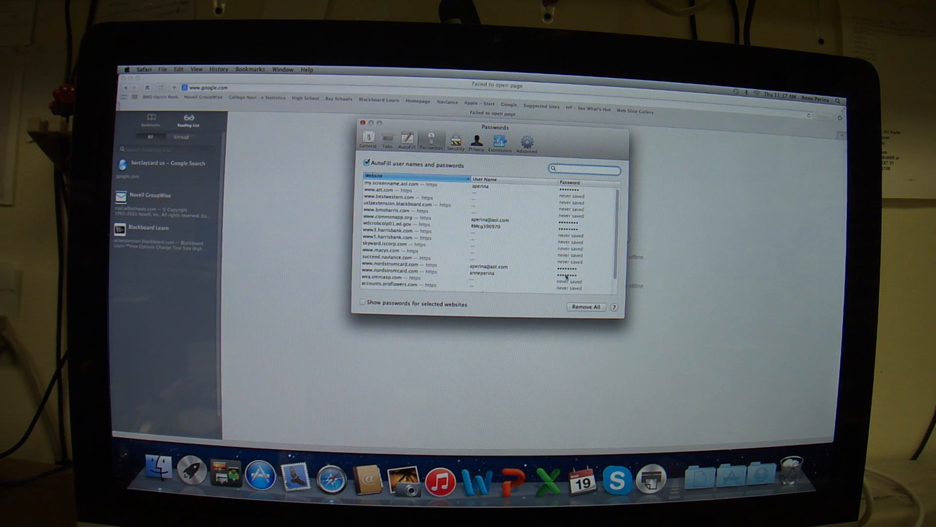
{"action": "left_click", "coordinate": [407, 139]}
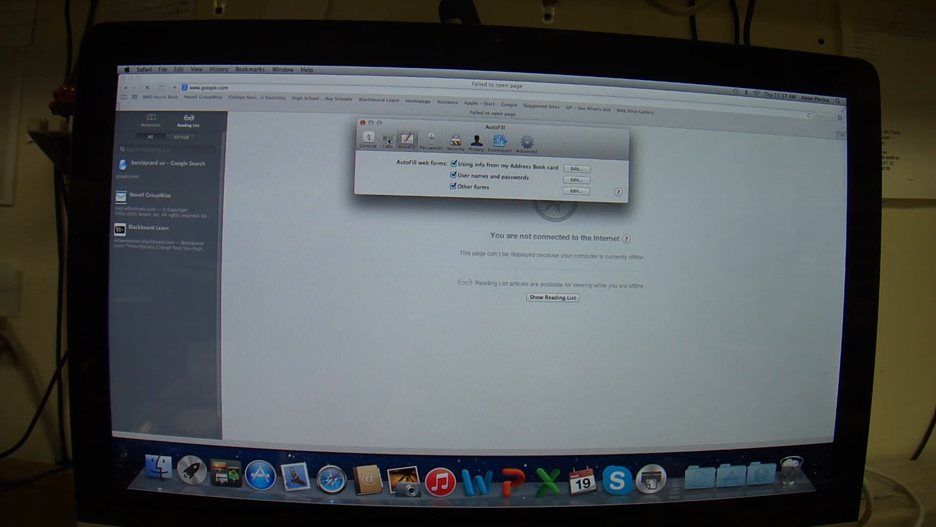
{"action": "left_click", "coordinate": [387, 140]}
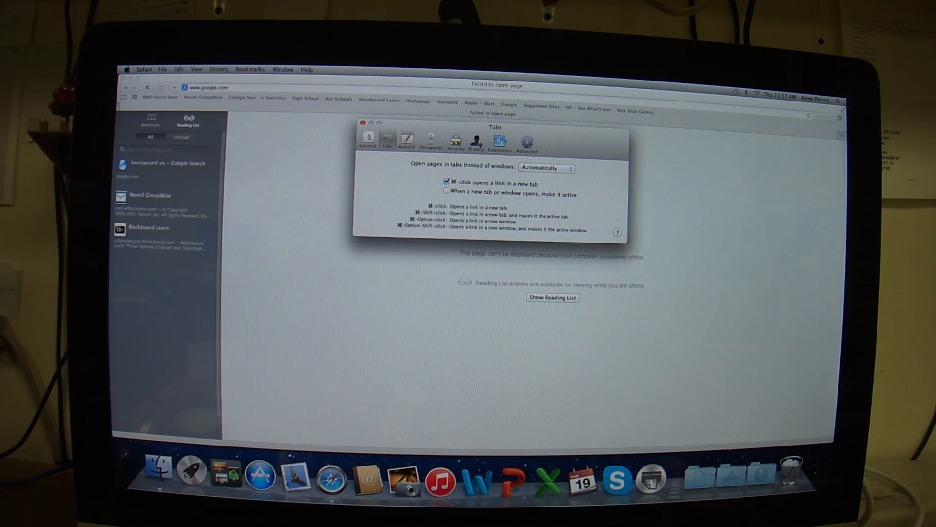
{"action": "left_click", "coordinate": [476, 140]}
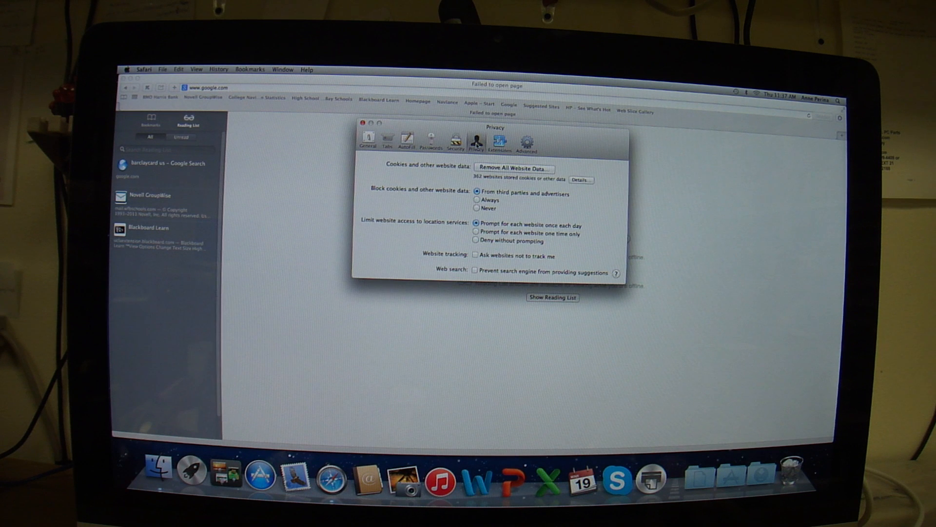
{"action": "left_click", "coordinate": [526, 141]}
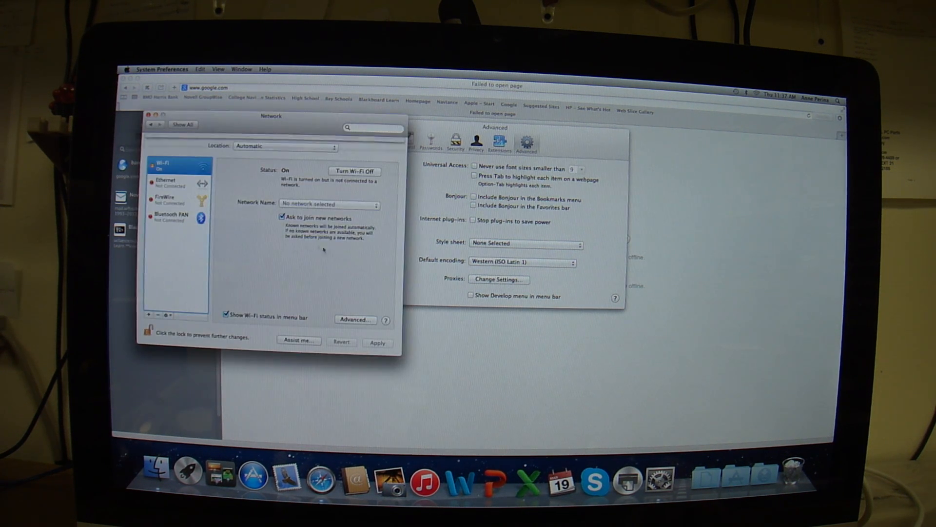
Verify no Wi-Fi proxy protocols are enabled and close the proxy settings unchanged
{"action": "left_click", "coordinate": [356, 320]}
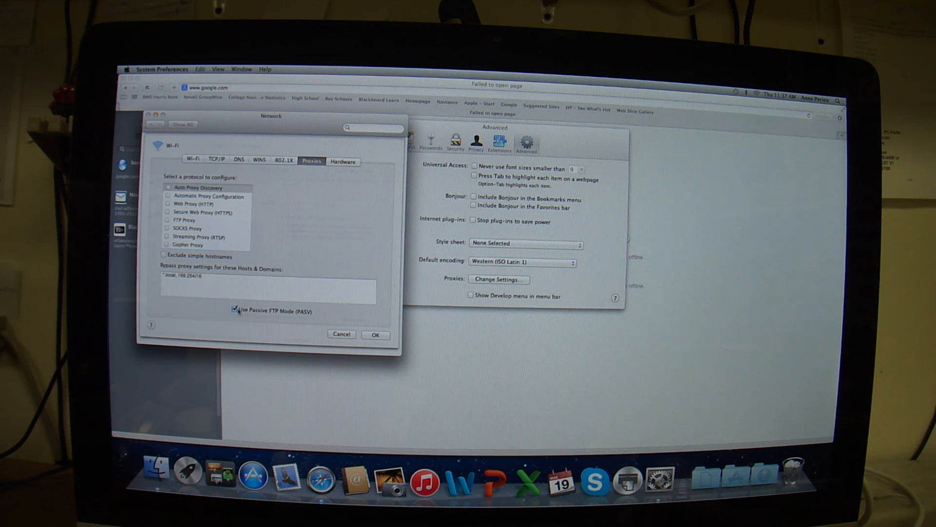
{"action": "left_click", "coordinate": [234, 310]}
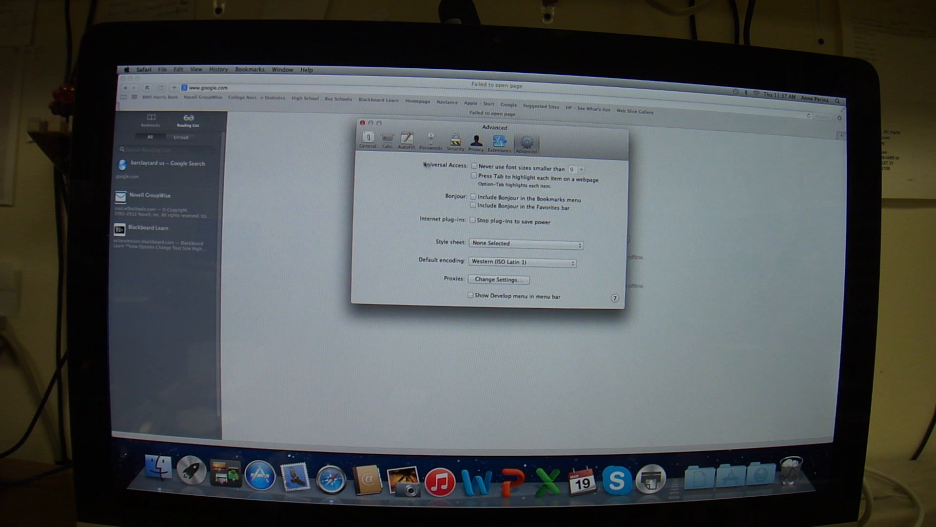
Step through General, Tabs, AutoFill, Passwords and Security to reach the Privacy pane
{"action": "left_click", "coordinate": [369, 140]}
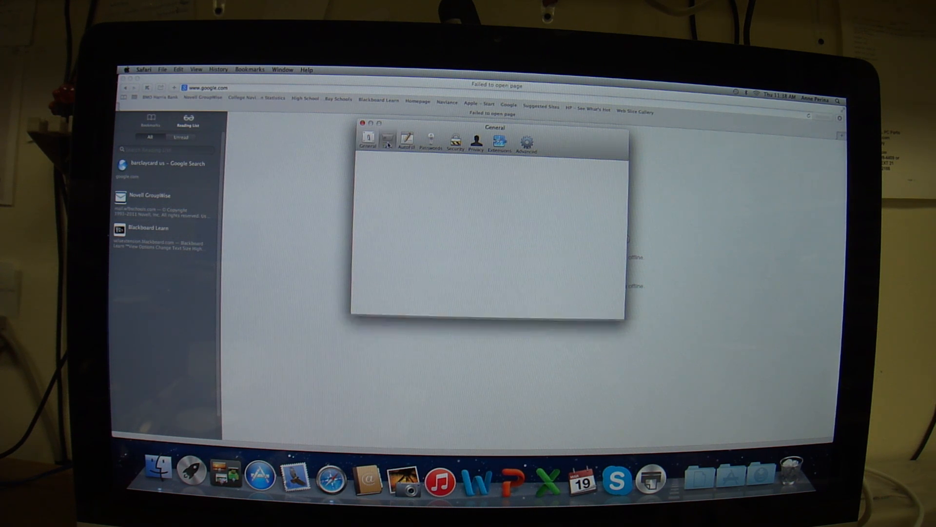
{"action": "left_click", "coordinate": [388, 140]}
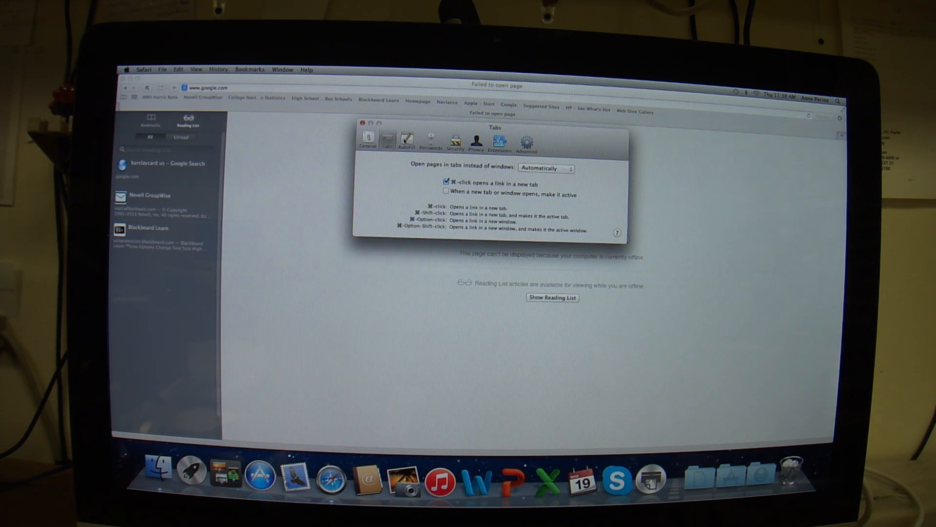
{"action": "left_click", "coordinate": [407, 140]}
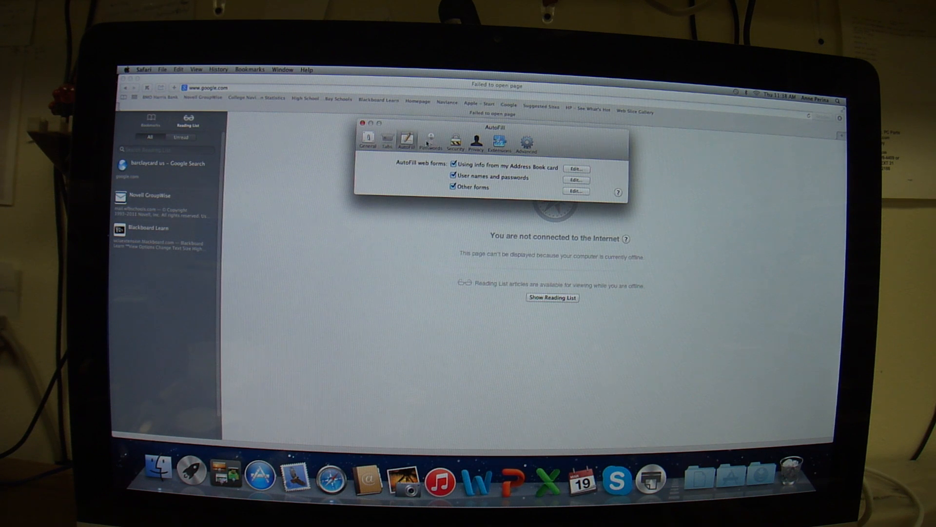
{"action": "left_click", "coordinate": [430, 140]}
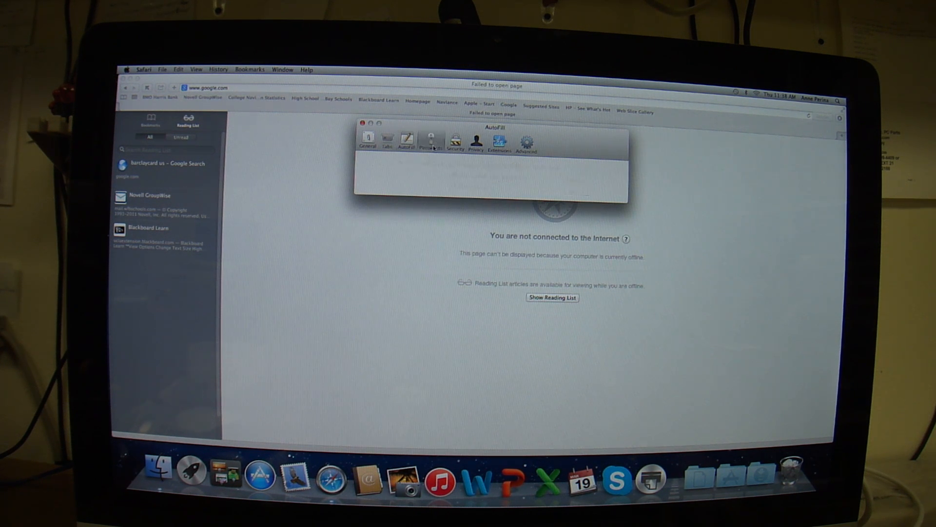
{"action": "left_click", "coordinate": [455, 140]}
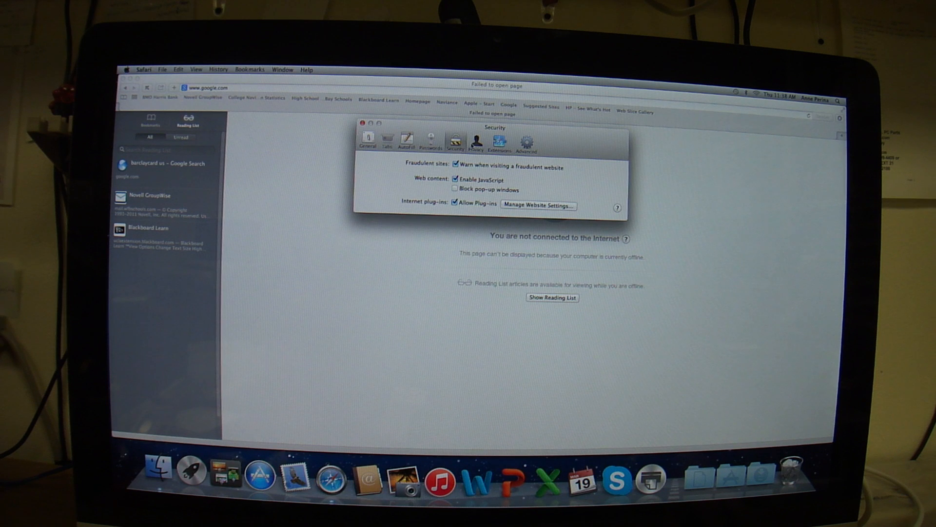
{"action": "left_click", "coordinate": [475, 140]}
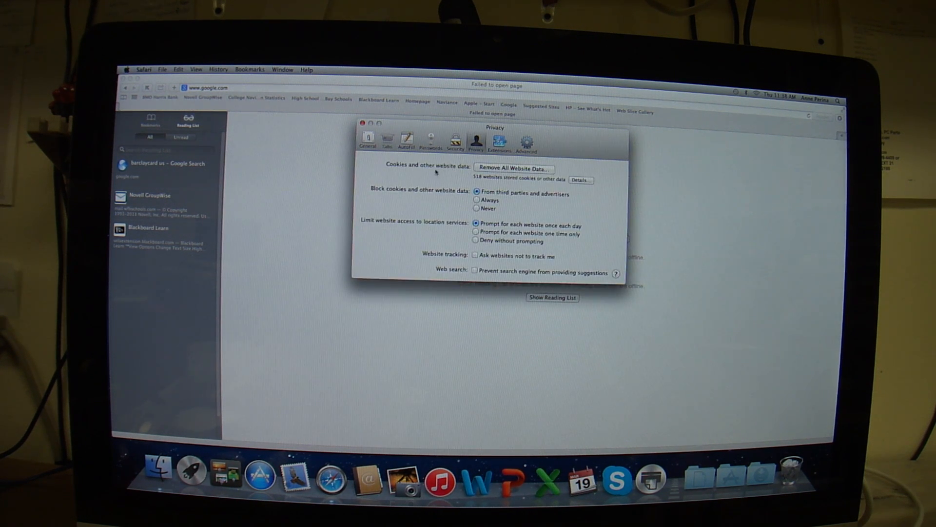
Remove all stored website data and cookies, confirming with Remove Now
{"action": "left_click", "coordinate": [512, 168]}
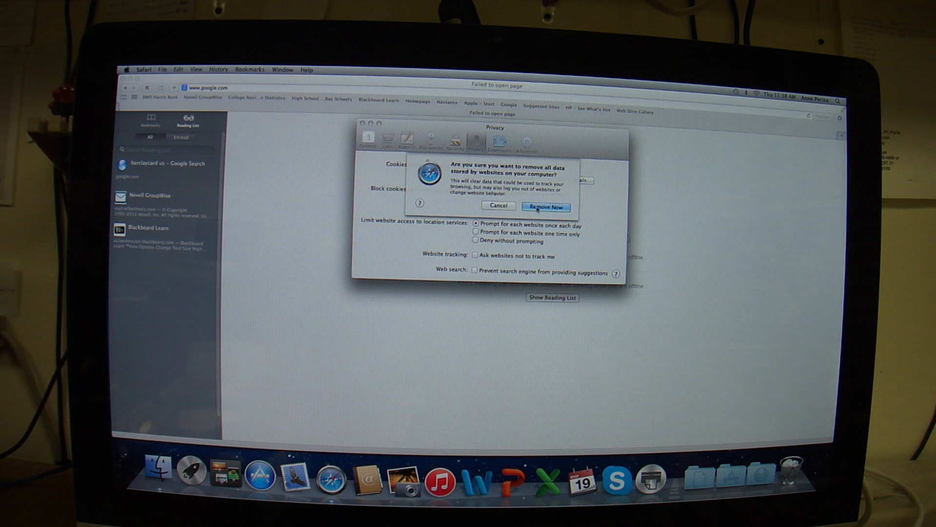
{"action": "left_click", "coordinate": [544, 207]}
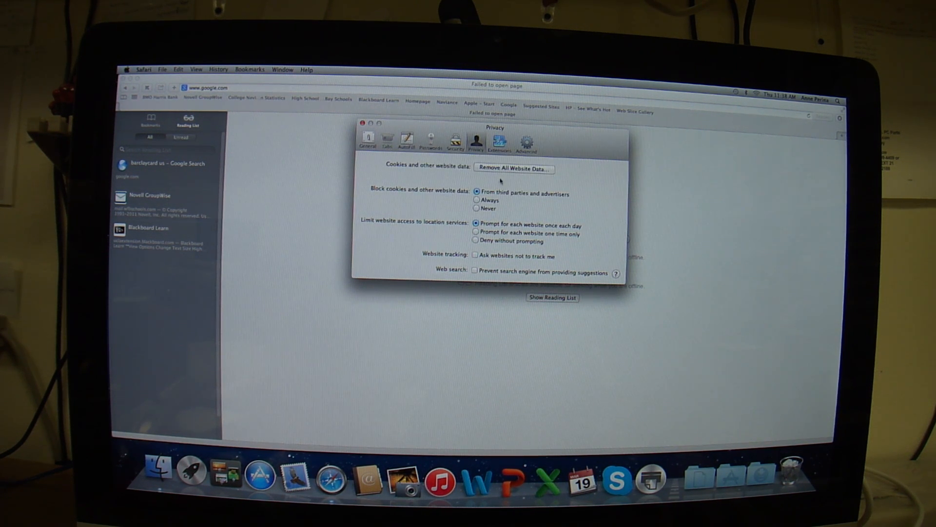
Review the Kaspersky URL Advisor extension, then move to the Advanced pane
{"action": "left_click", "coordinate": [499, 141]}
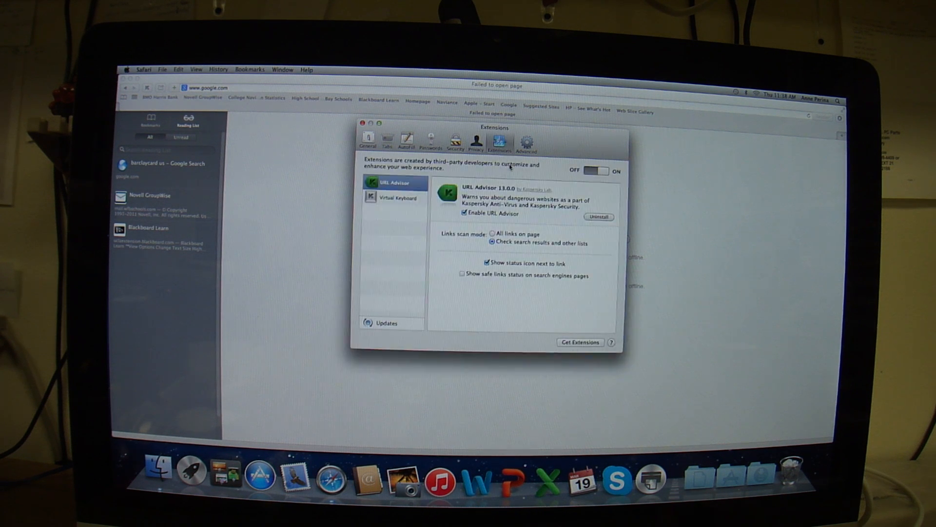
{"action": "mouse_move", "coordinate": [536, 215]}
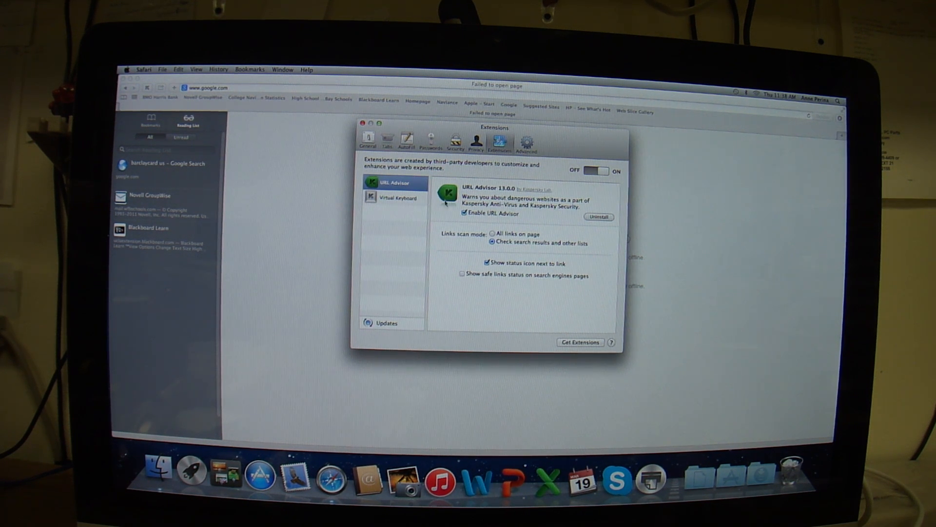
{"action": "mouse_move", "coordinate": [567, 260]}
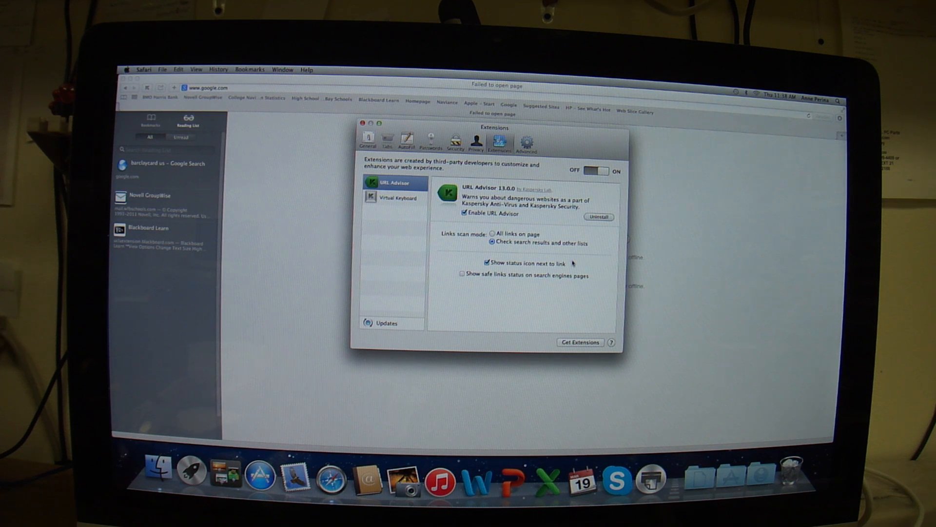
{"action": "mouse_move", "coordinate": [558, 219]}
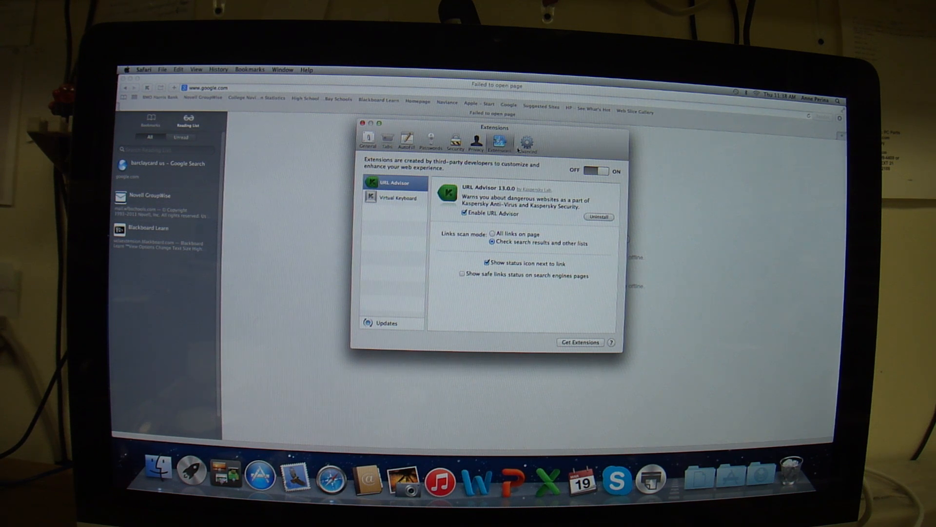
{"action": "left_click", "coordinate": [526, 141]}
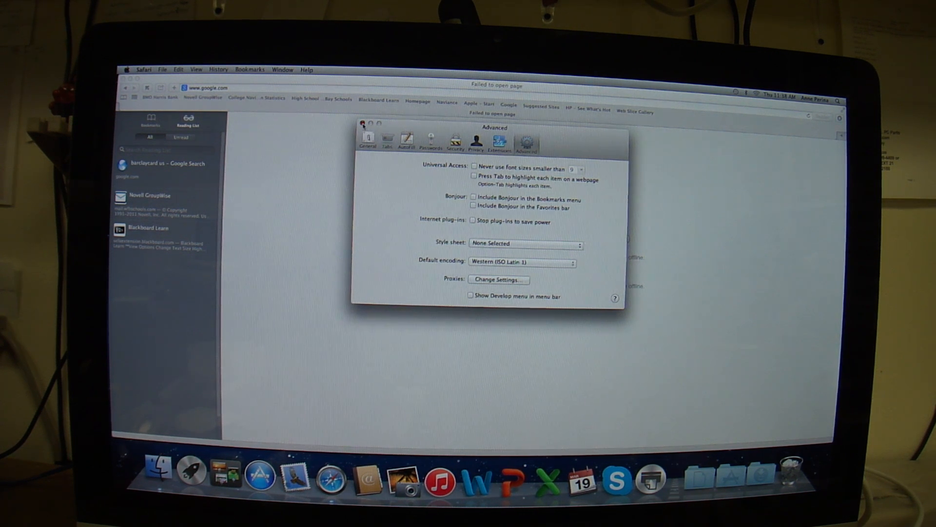
Reset Safari with Top Sites and closing all windows included, leaving an empty Untitled window
{"action": "left_click", "coordinate": [144, 69]}
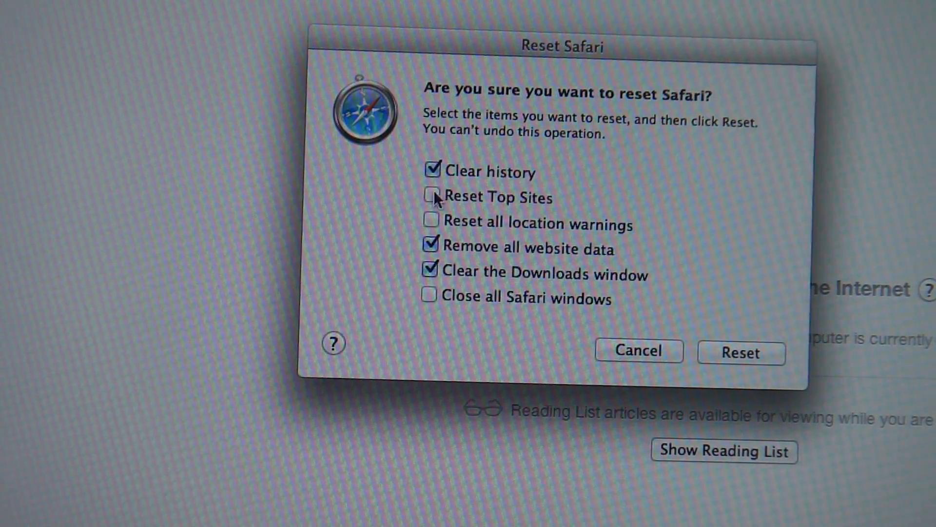
{"action": "left_click", "coordinate": [431, 197]}
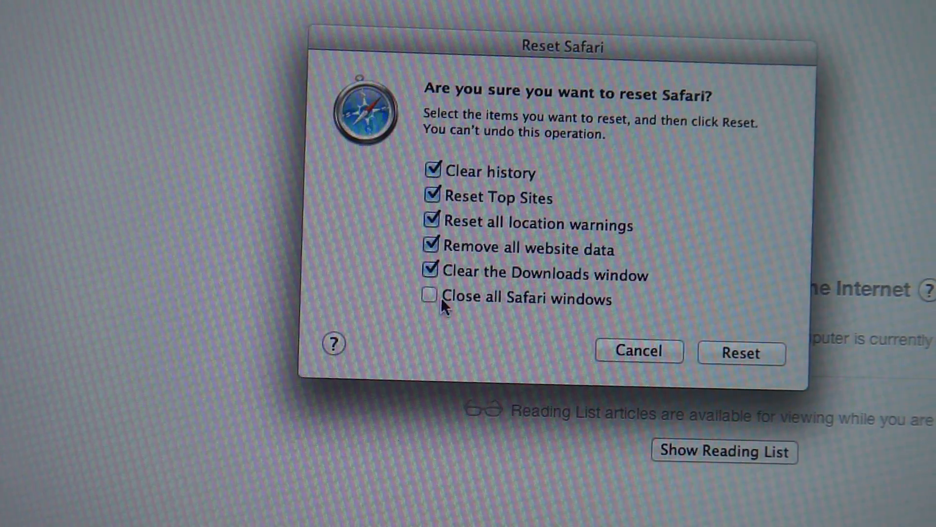
{"action": "left_click", "coordinate": [741, 352]}
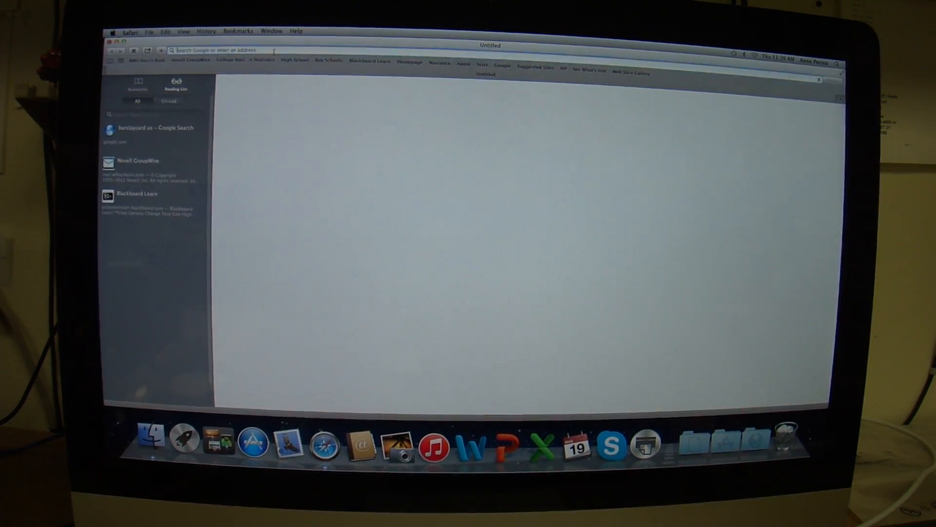
{"action": "type", "text": "go.microsoft.com"}
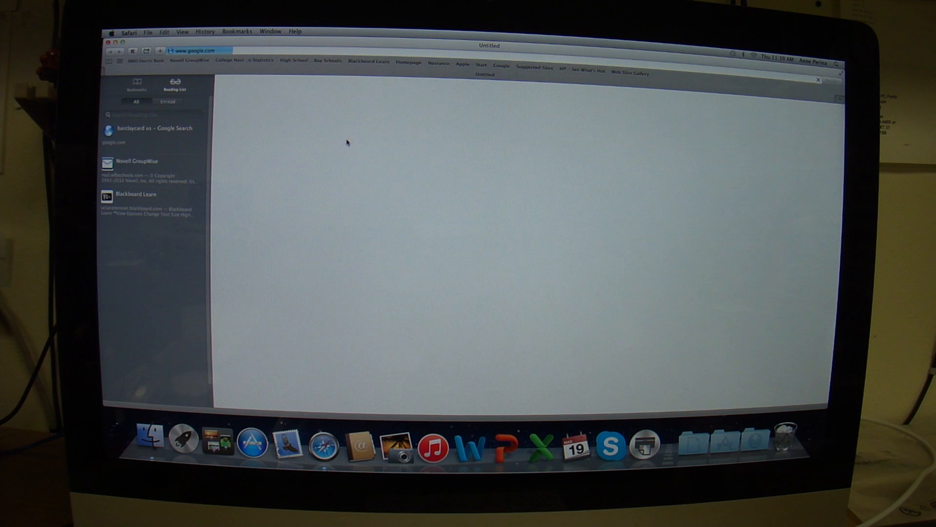
{"action": "mouse_move", "coordinate": [310, 109]}
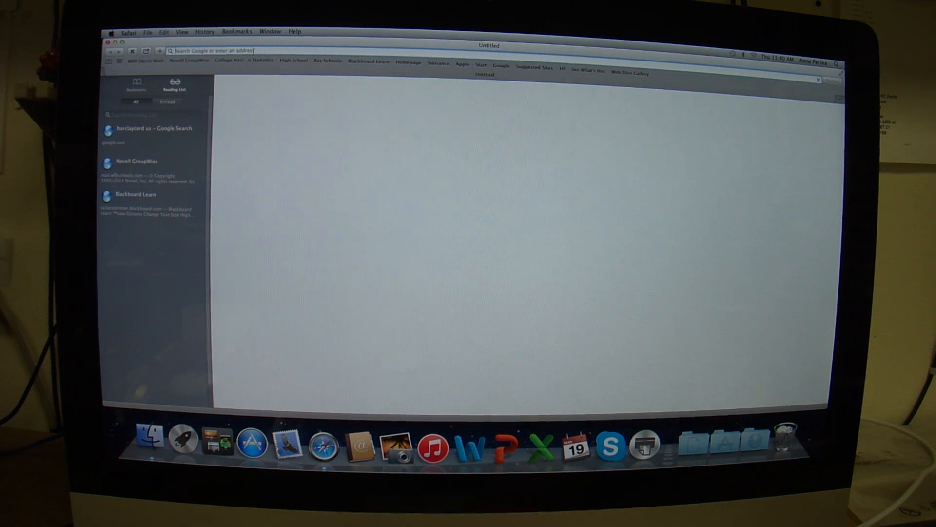
{"action": "type", "text": "www.google.com"}
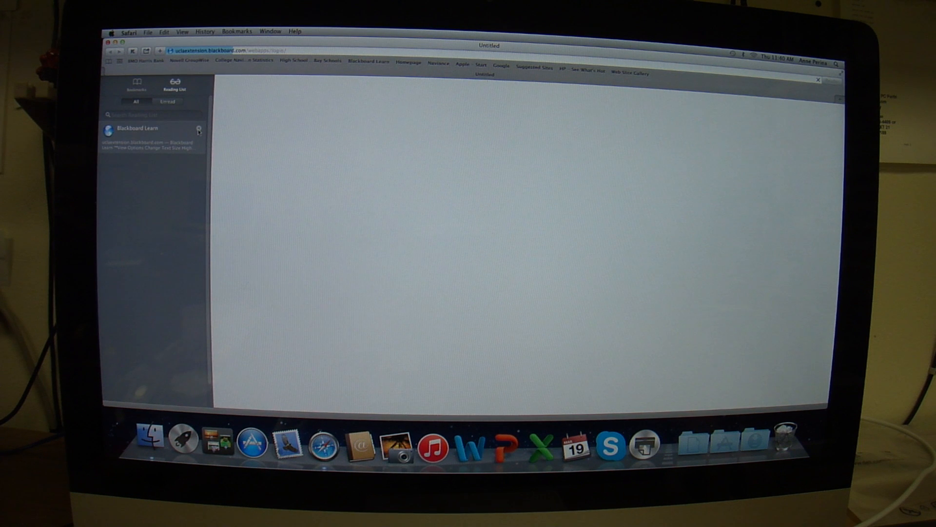
{"action": "left_click", "coordinate": [168, 101]}
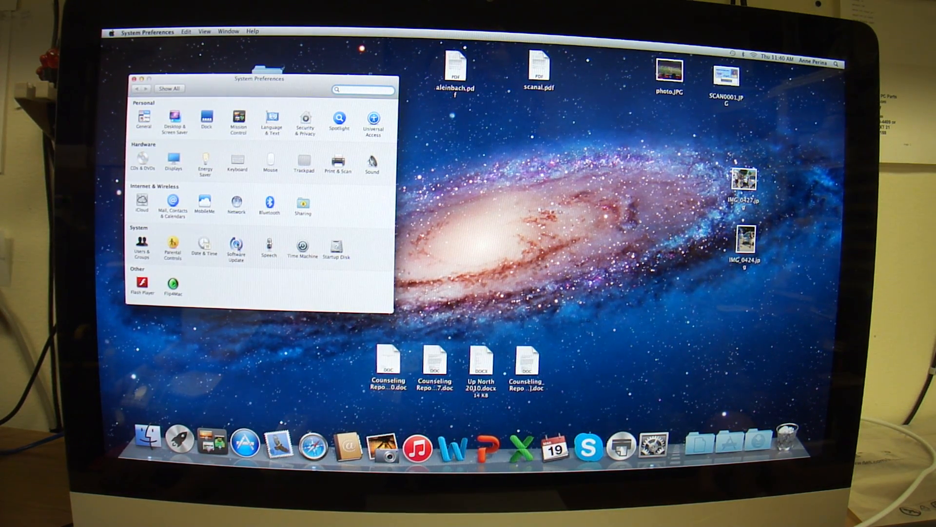
Reconnect the Mac to the internet through the Network settings
{"action": "left_click", "coordinate": [236, 200]}
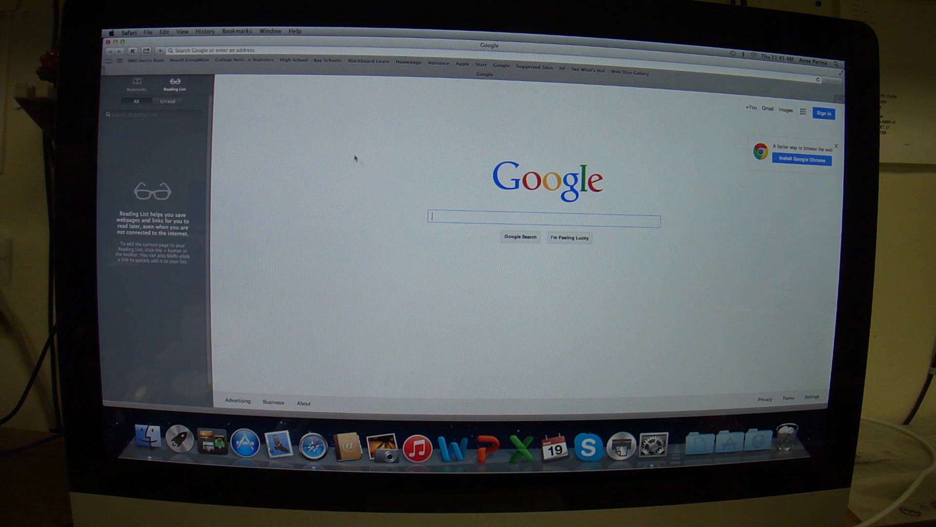
Search Google for 'cars' and load the Cars.com result
{"action": "type", "text": "cars"}
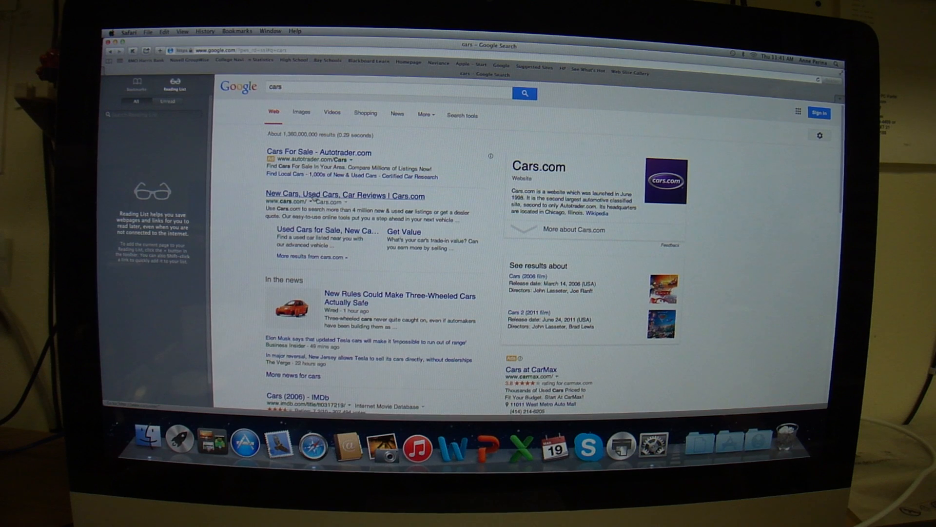
{"action": "left_click", "coordinate": [345, 195]}
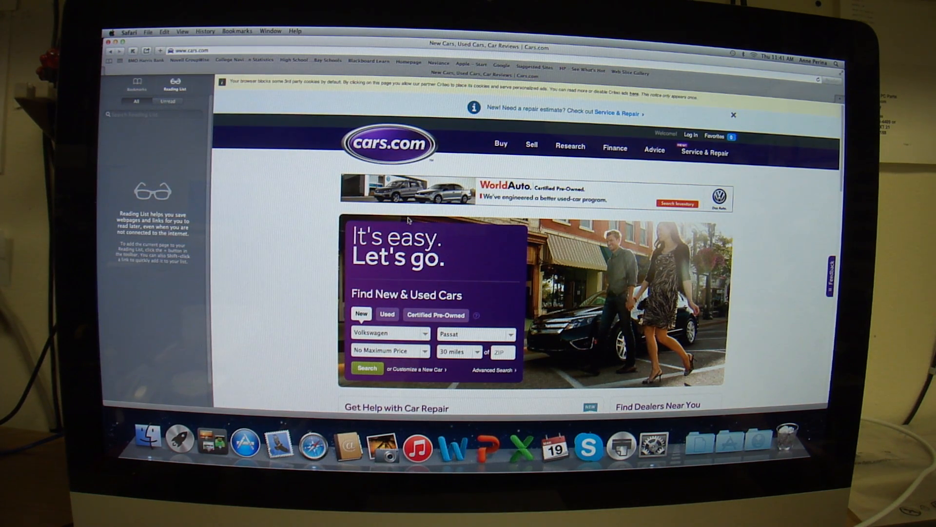
{"action": "mouse_move", "coordinate": [489, 175]}
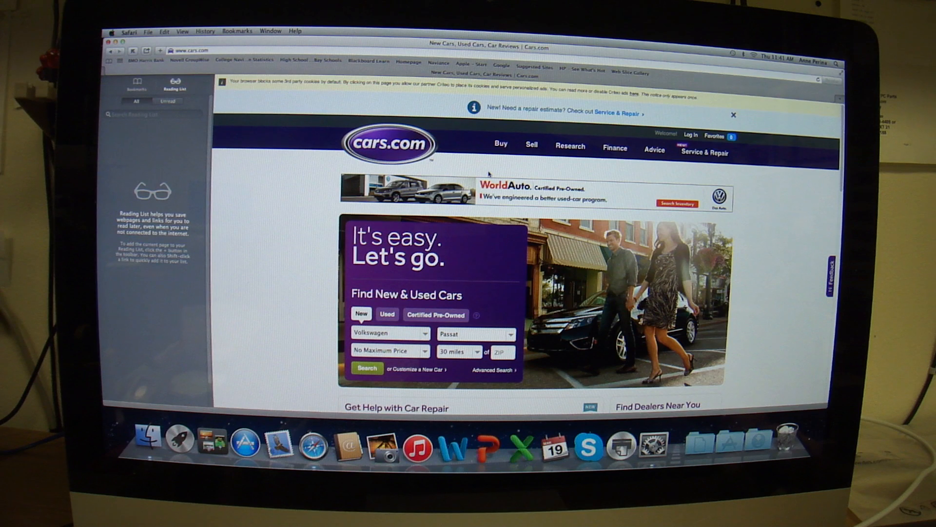